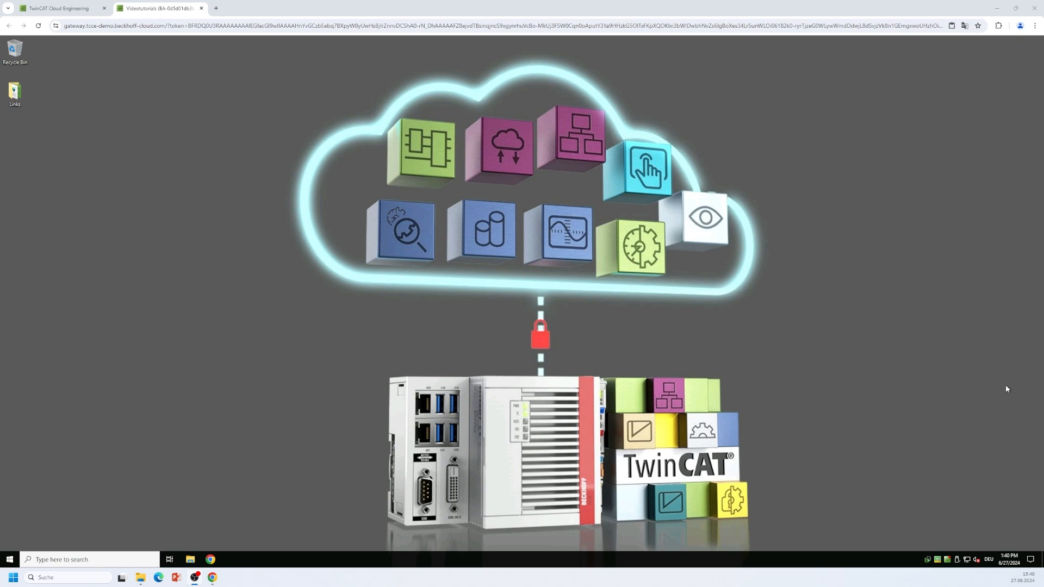
mouse_move(918, 553)
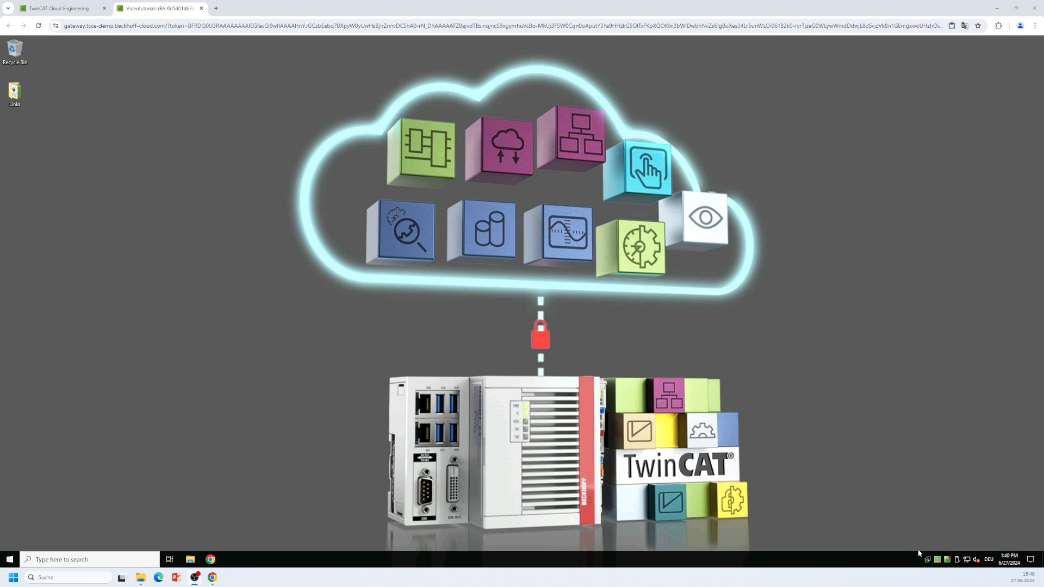
mouse_move(927, 559)
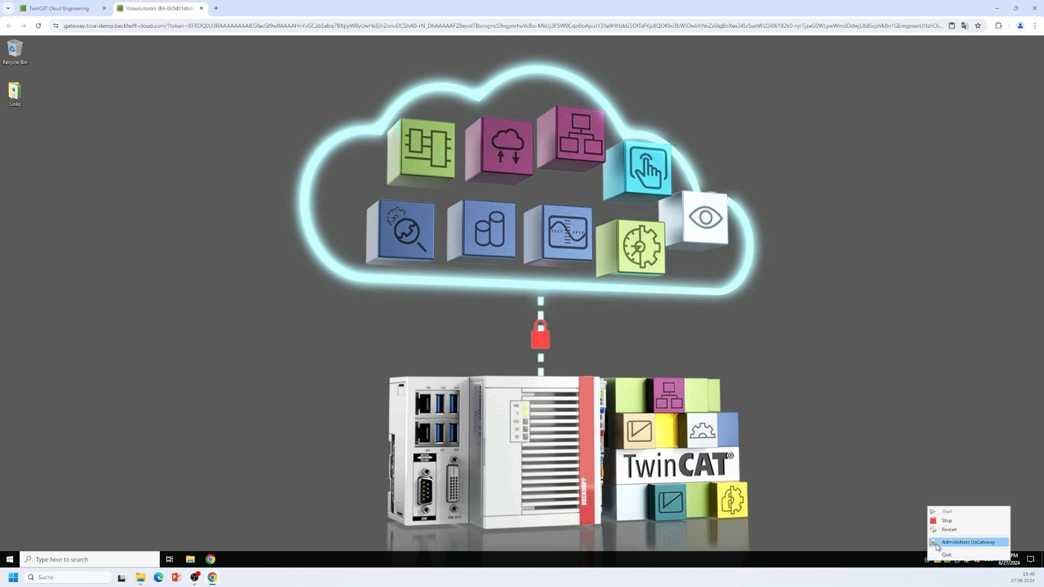
mouse_move(940, 545)
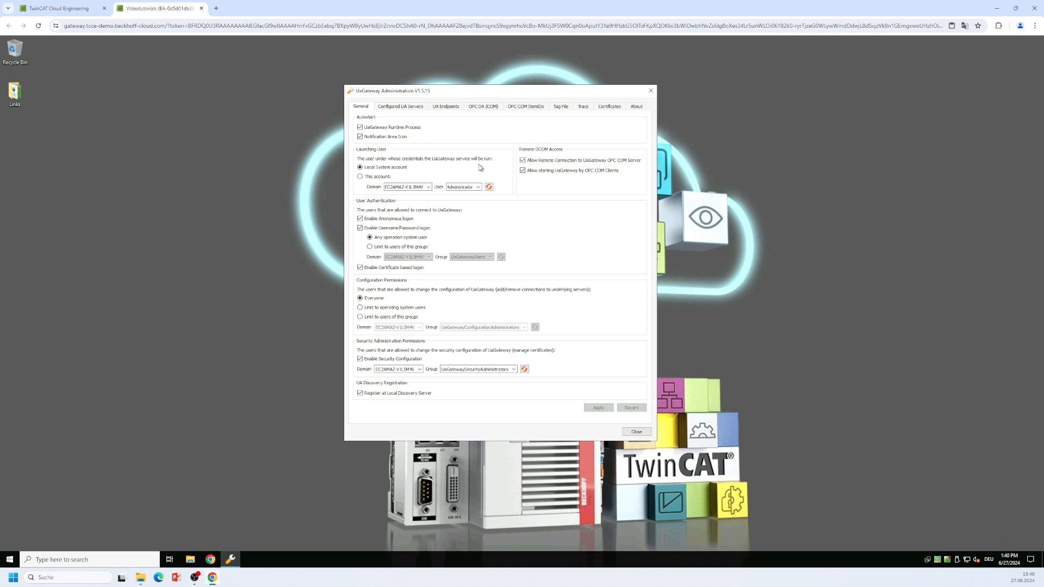
mouse_move(487, 144)
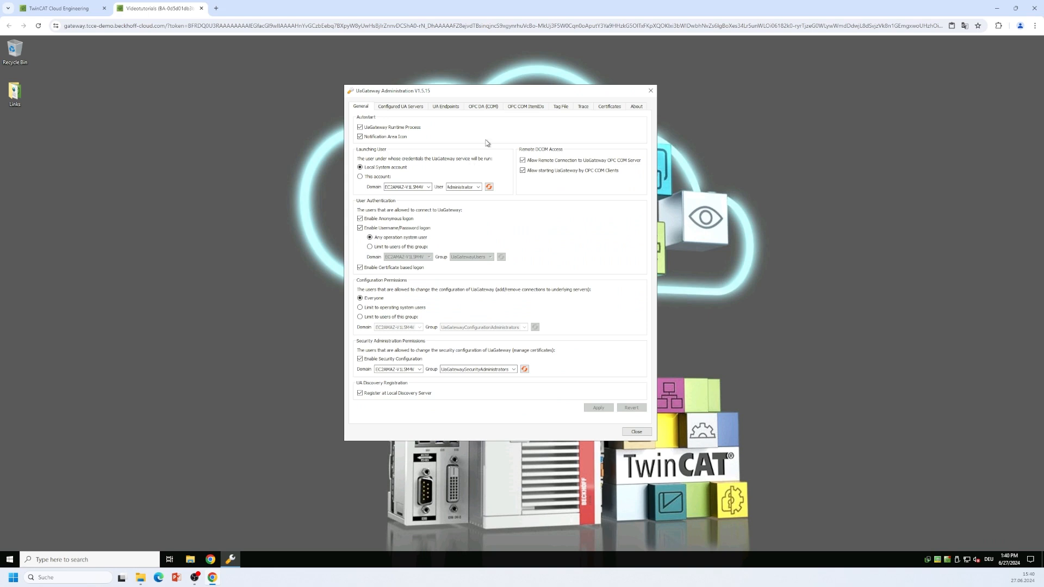
mouse_move(401, 108)
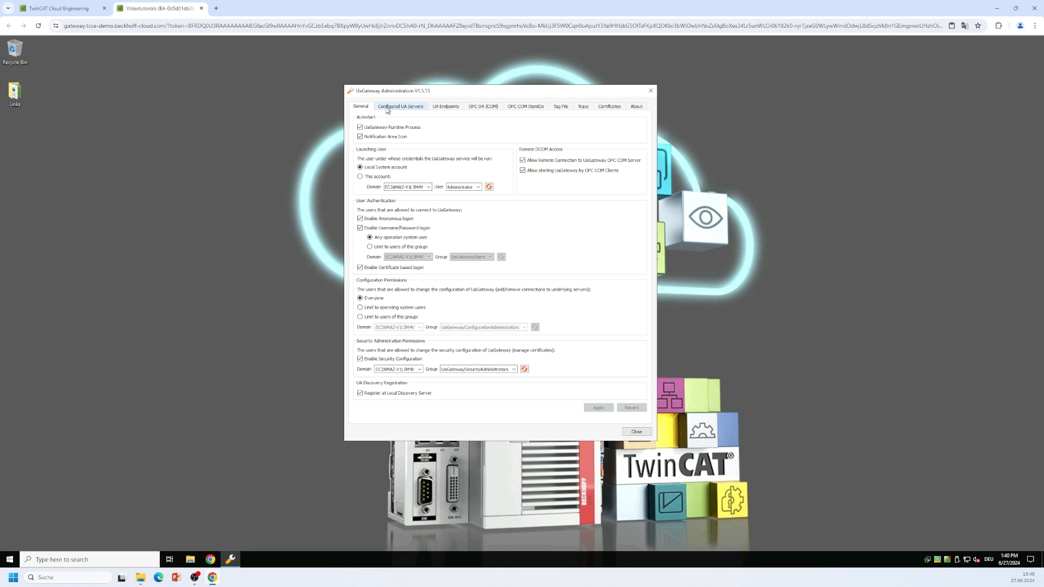
mouse_move(404, 109)
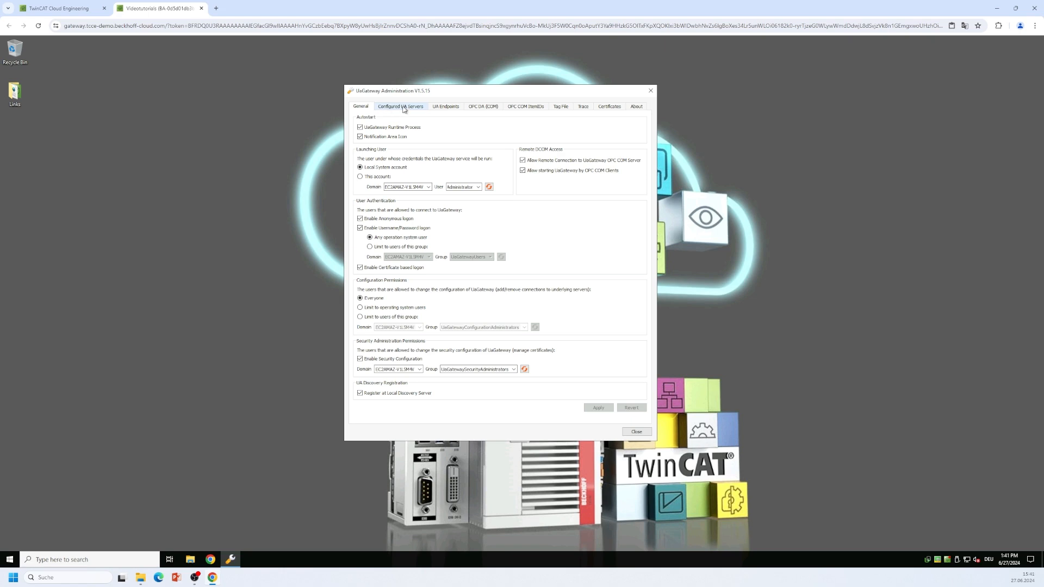
- Select the TcOpcUaServer entry in the Configured UA Servers list
click(400, 106)
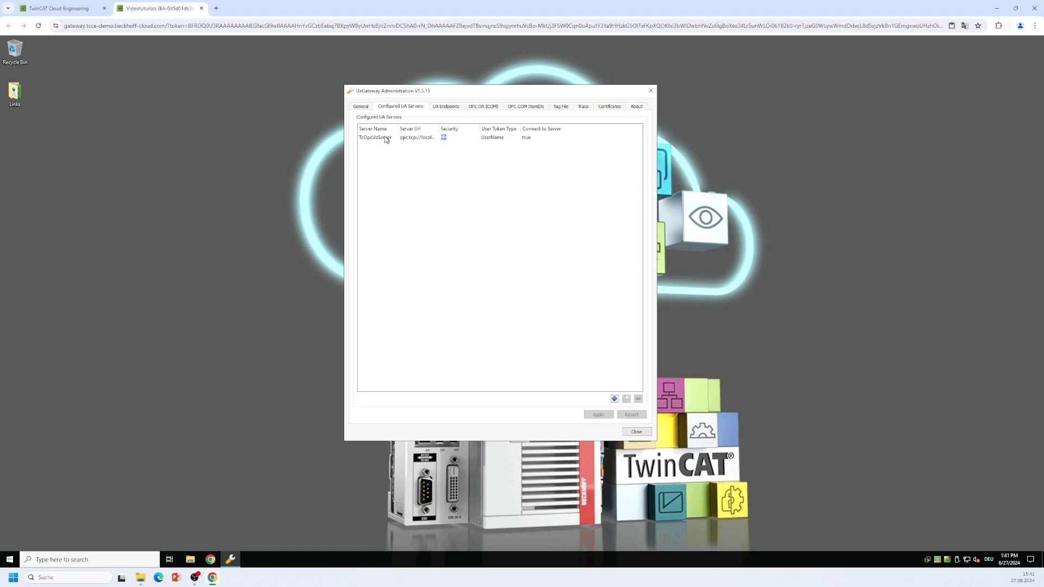
click(379, 138)
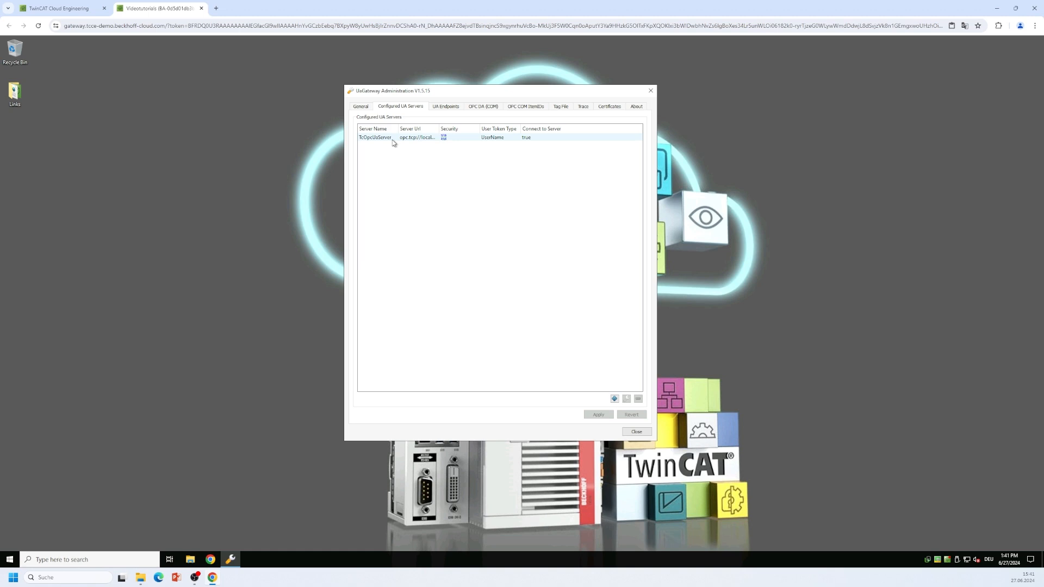
mouse_move(397, 140)
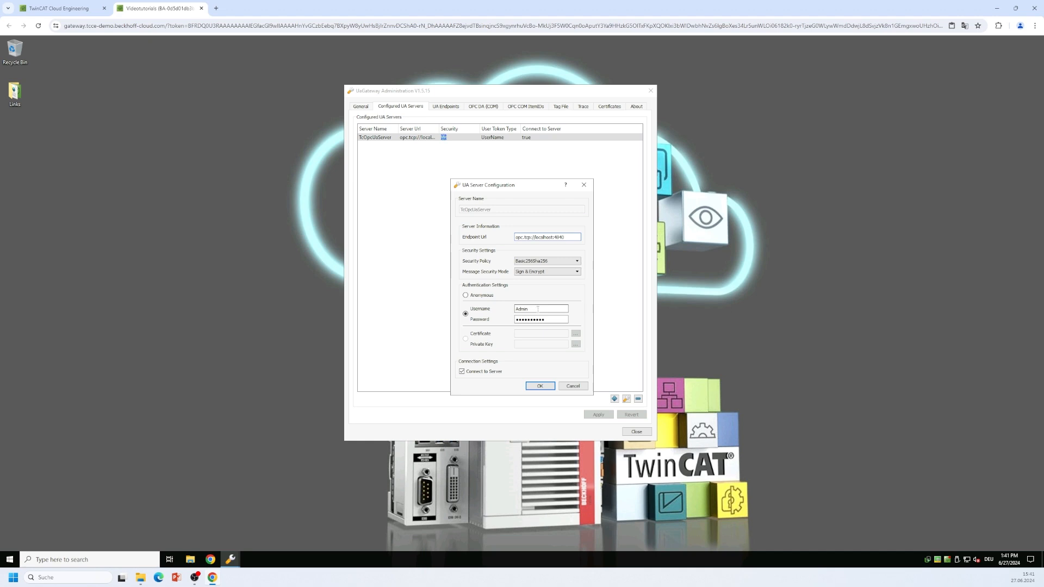
mouse_move(539, 308)
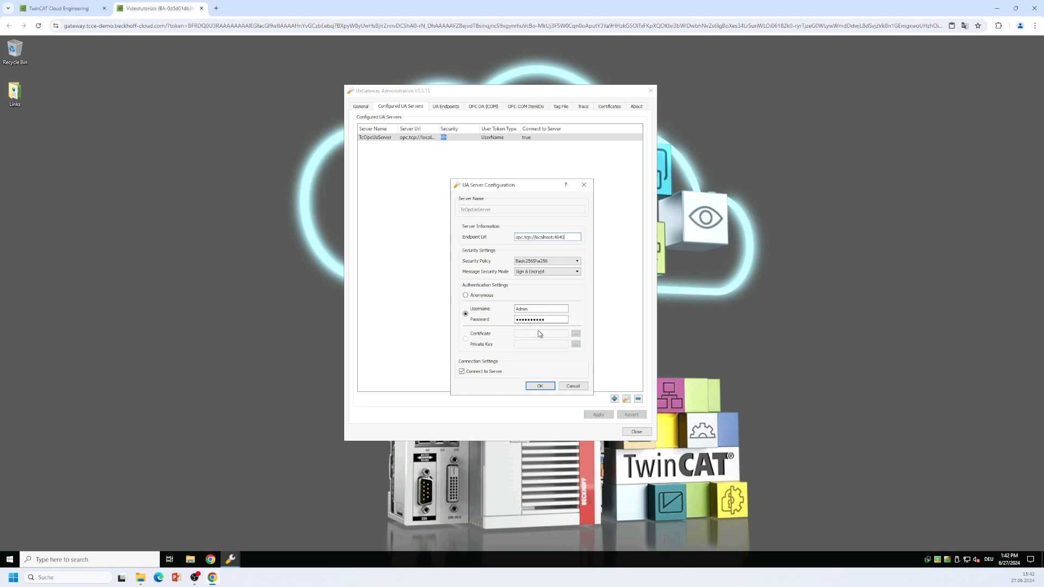
- Close the server configuration dialog and the UaGateway Administration window
click(539, 385)
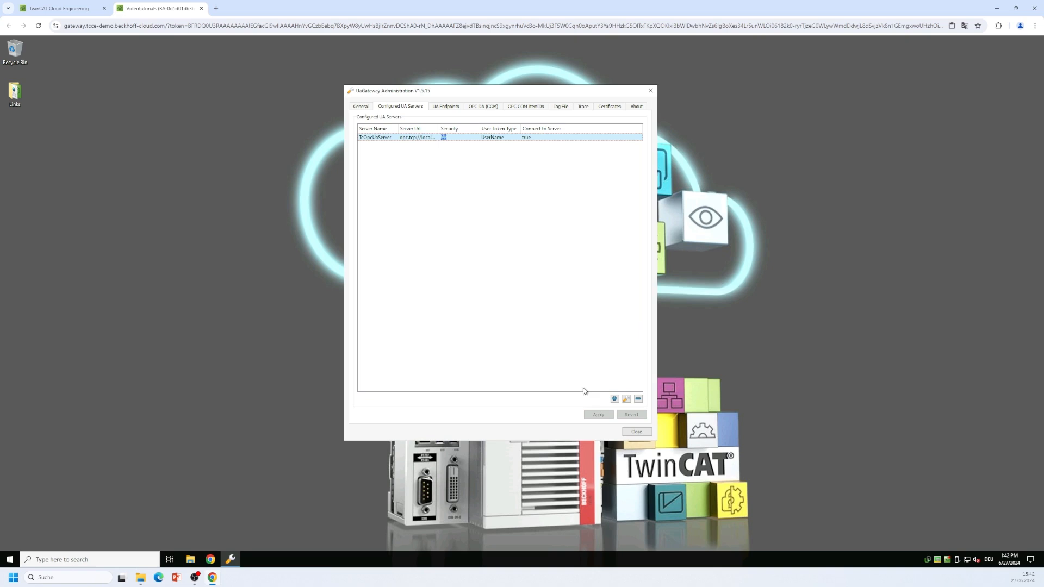
mouse_move(449, 207)
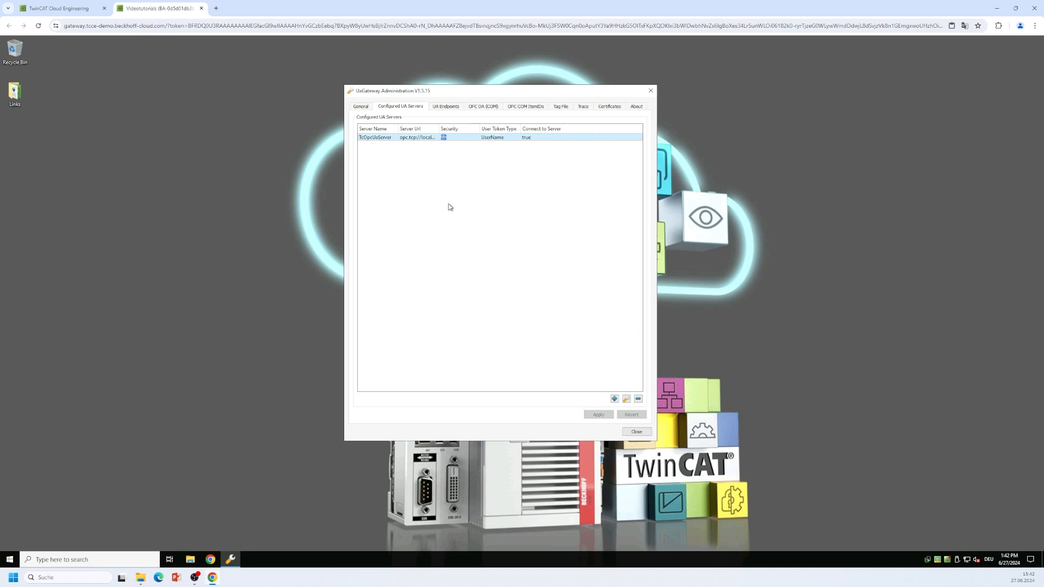
mouse_move(609, 400)
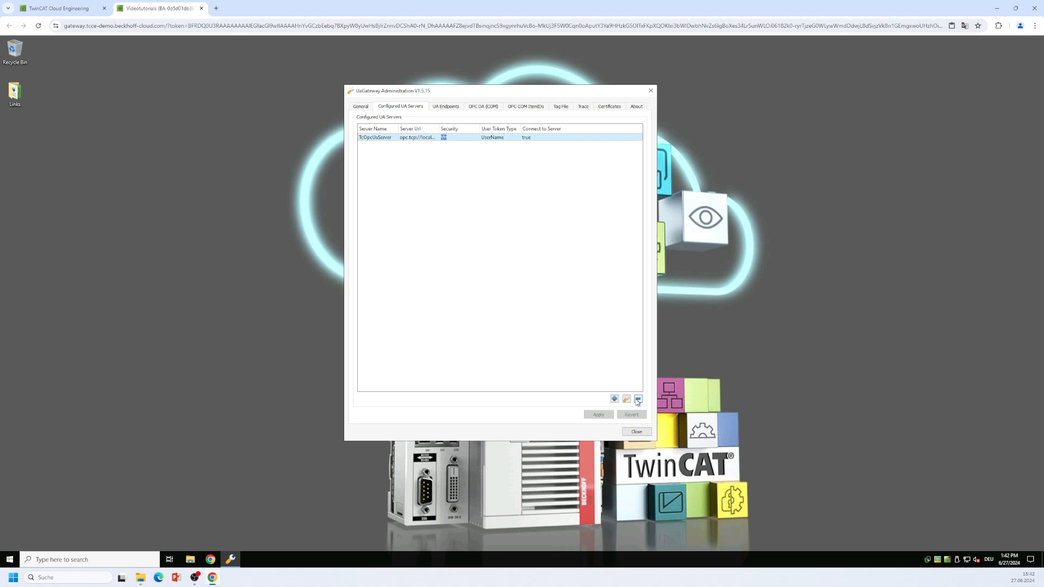
mouse_move(637, 400)
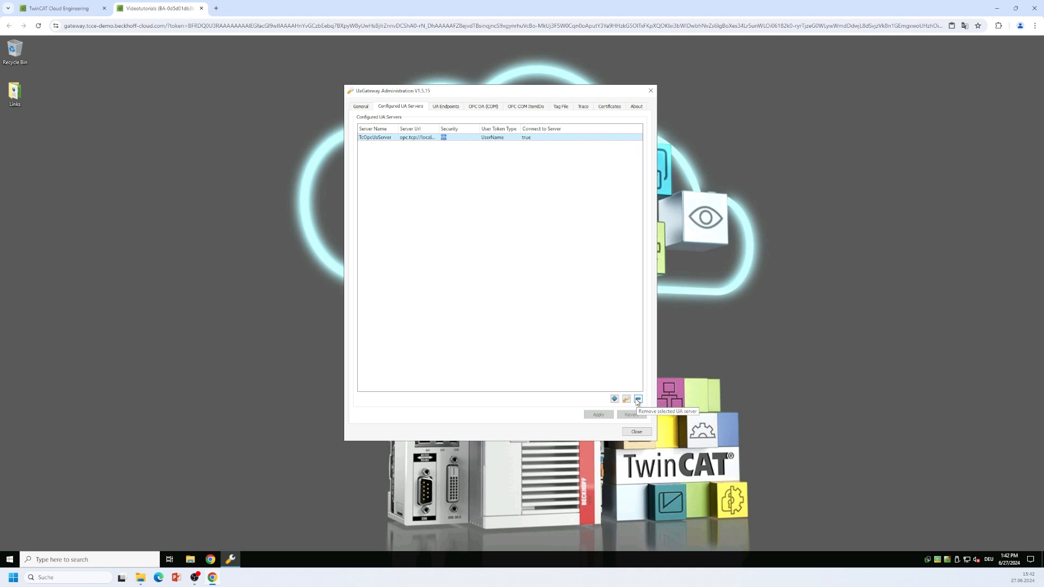
mouse_move(559, 276)
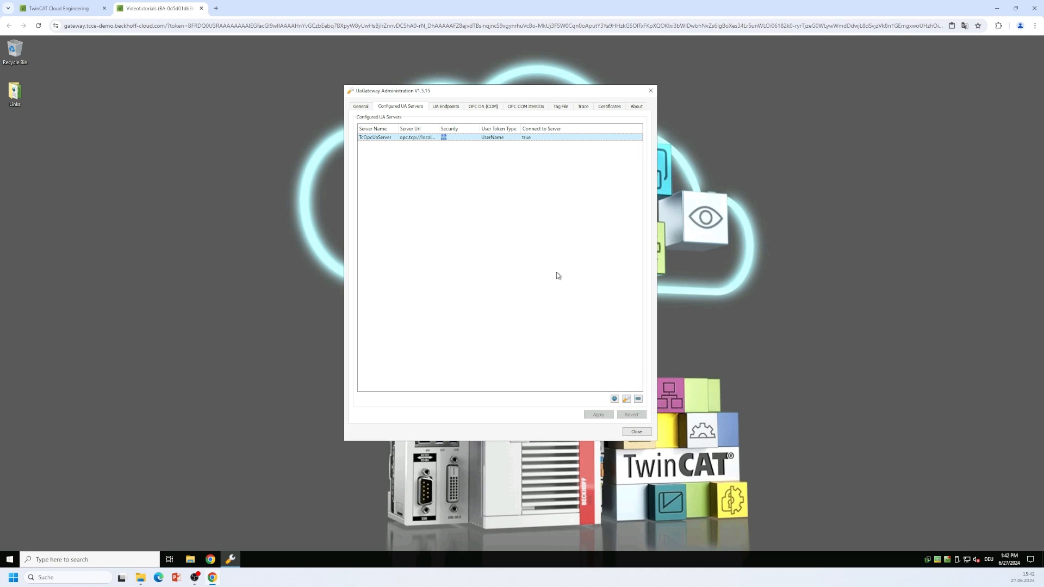
mouse_move(527, 241)
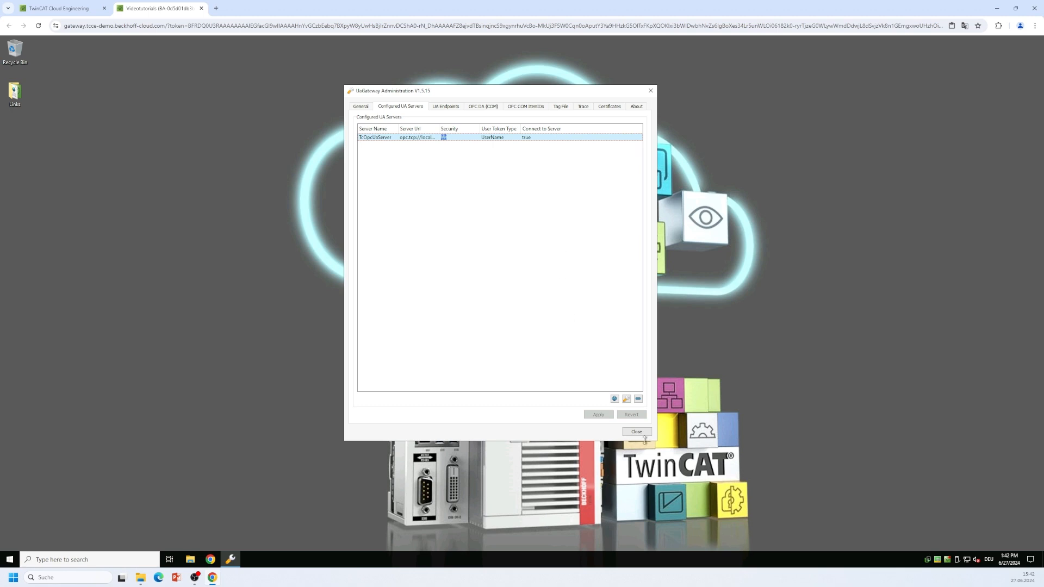
click(636, 432)
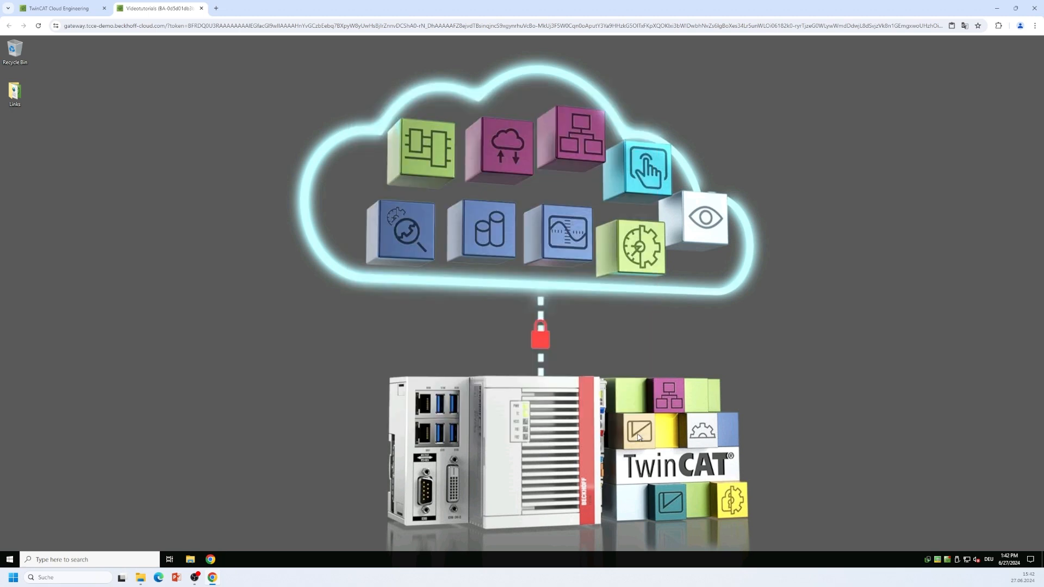
mouse_move(28, 535)
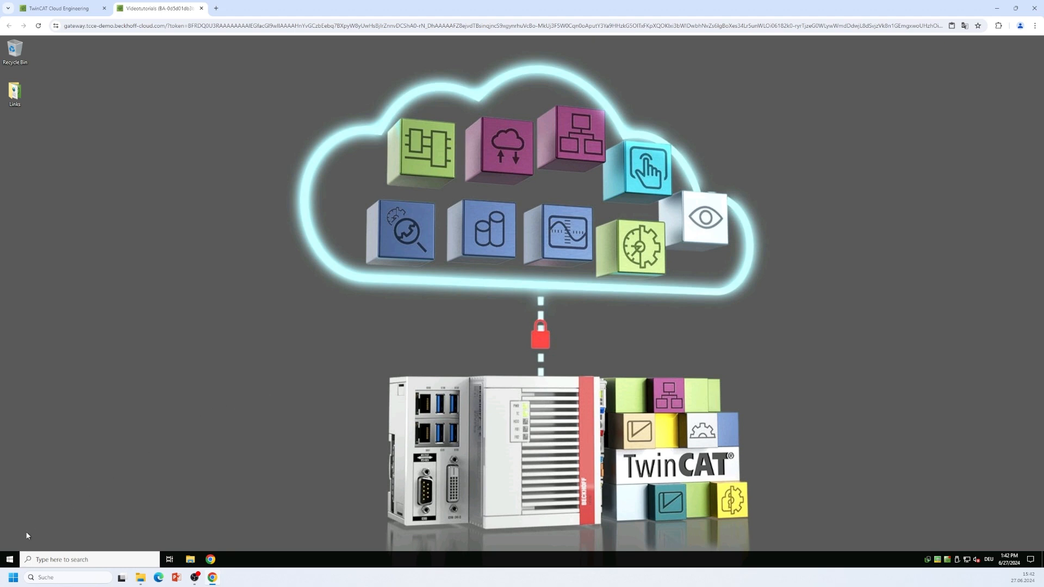
mouse_move(8, 559)
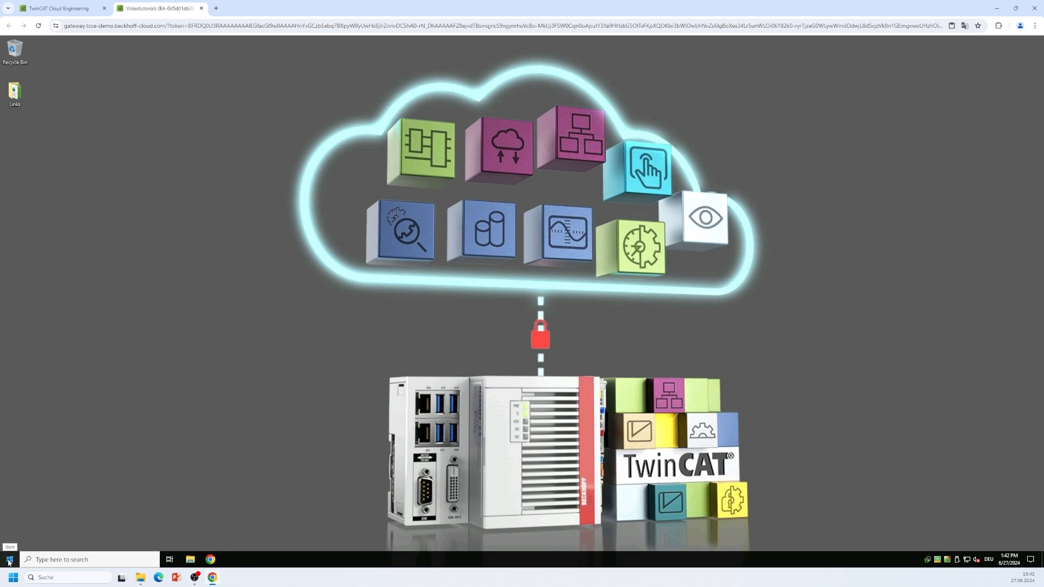
- Expand the Beckhoff program group in the Start menu
click(9, 558)
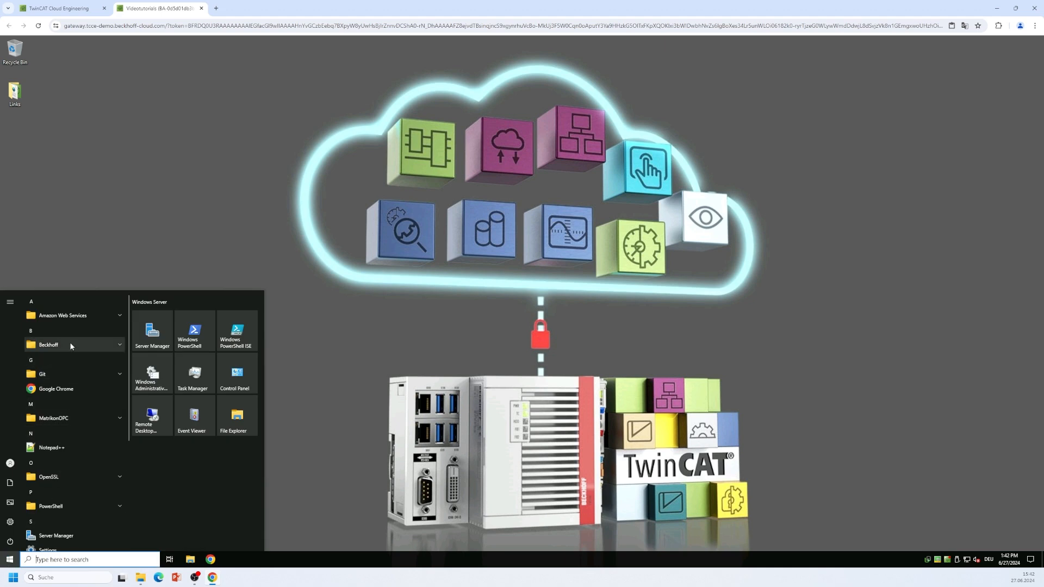
click(48, 344)
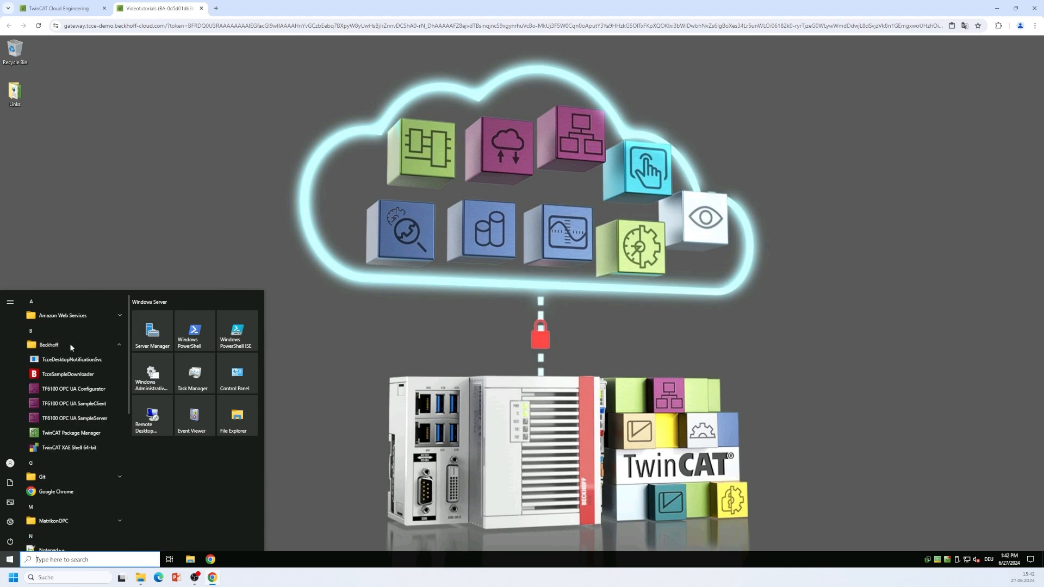
mouse_move(88, 403)
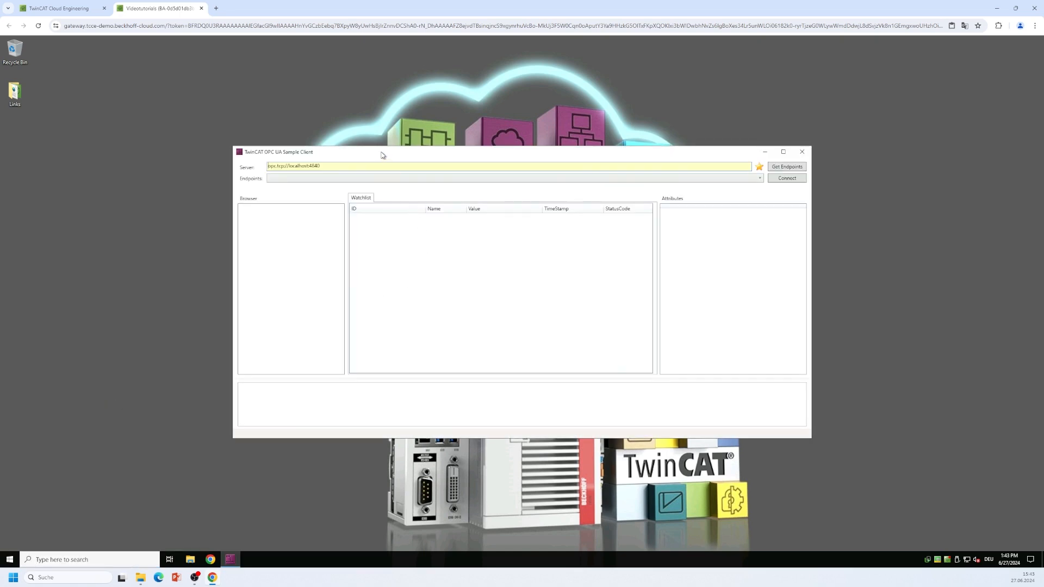
mouse_move(339, 164)
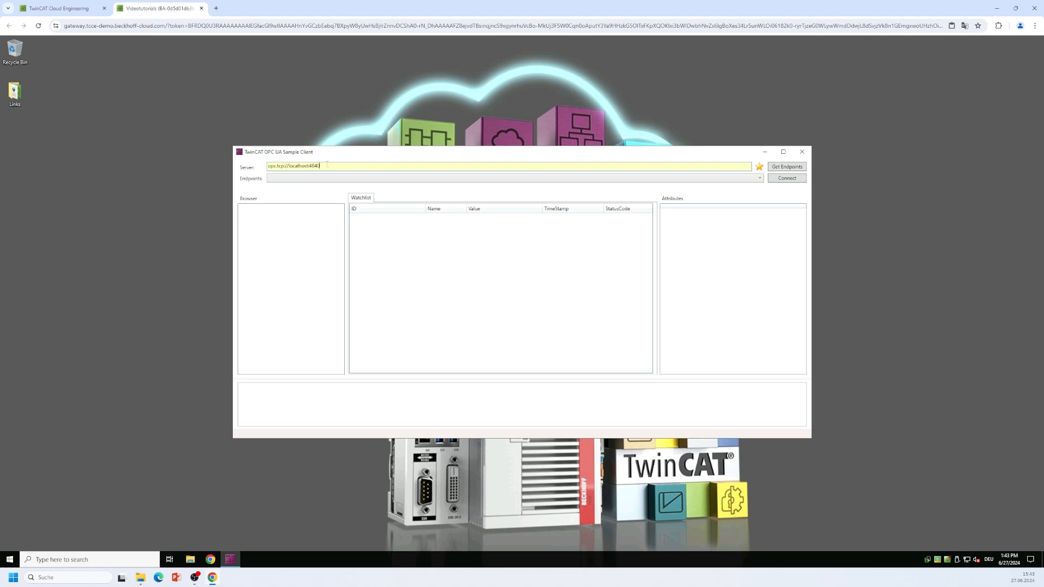
- Set the server to opc.tcp://localhost:48050, load its endpoints and start connecting
key(Backspace)
text(50)
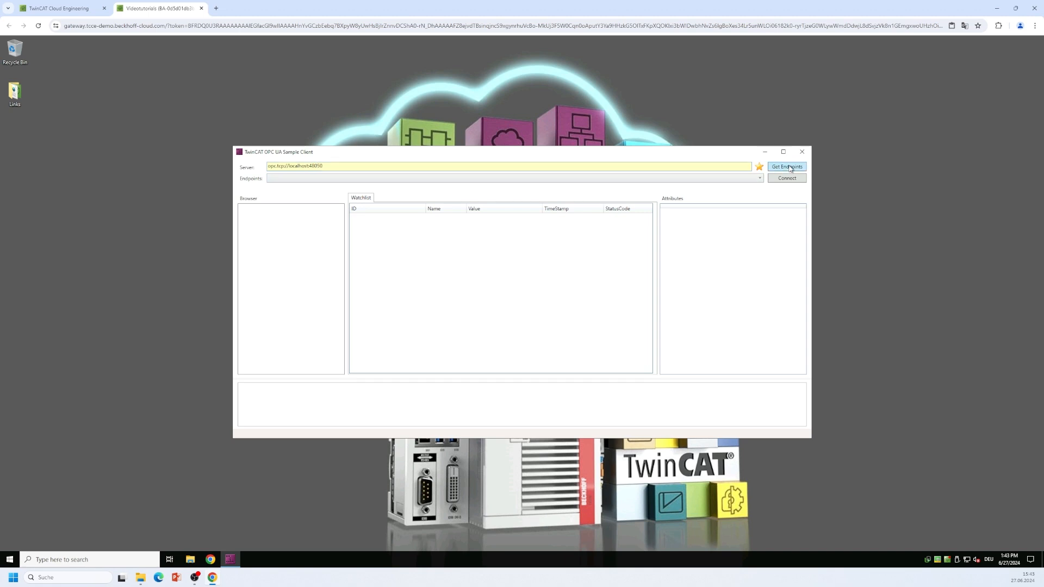
click(787, 168)
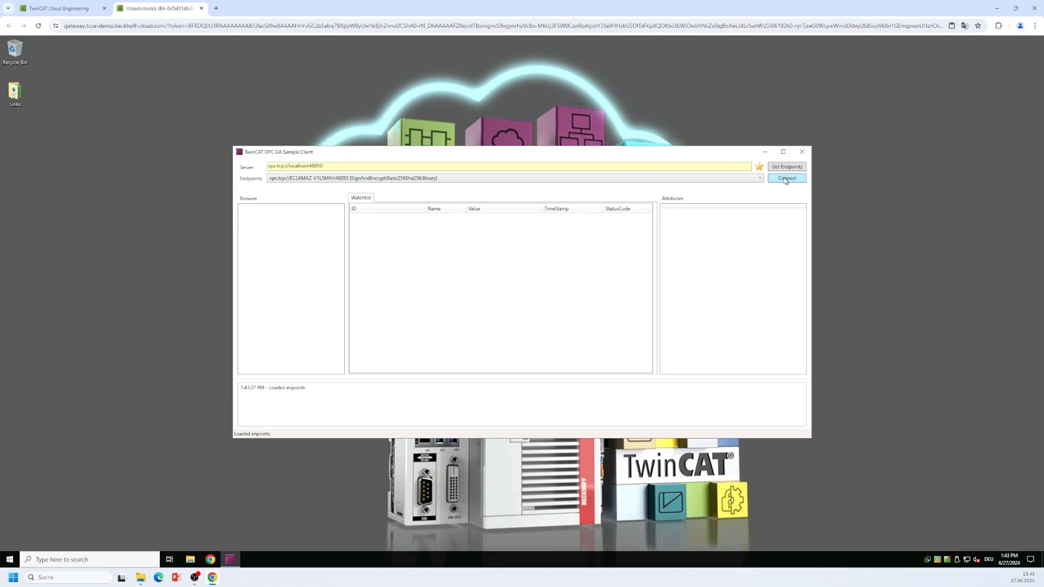
click(787, 178)
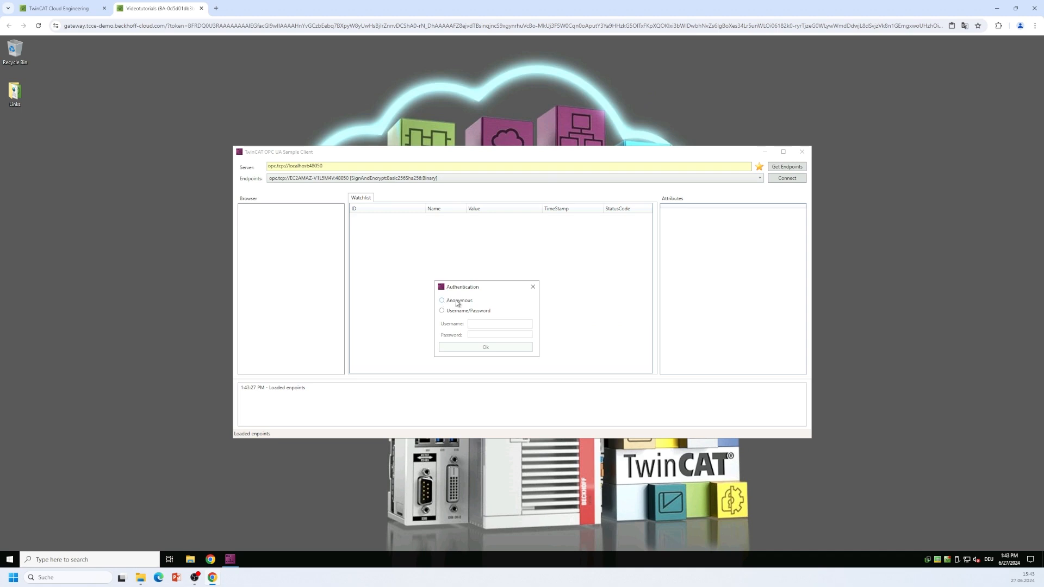
- Attempt an Anonymous login, which fails with BadSecurityChecksFailed
click(442, 300)
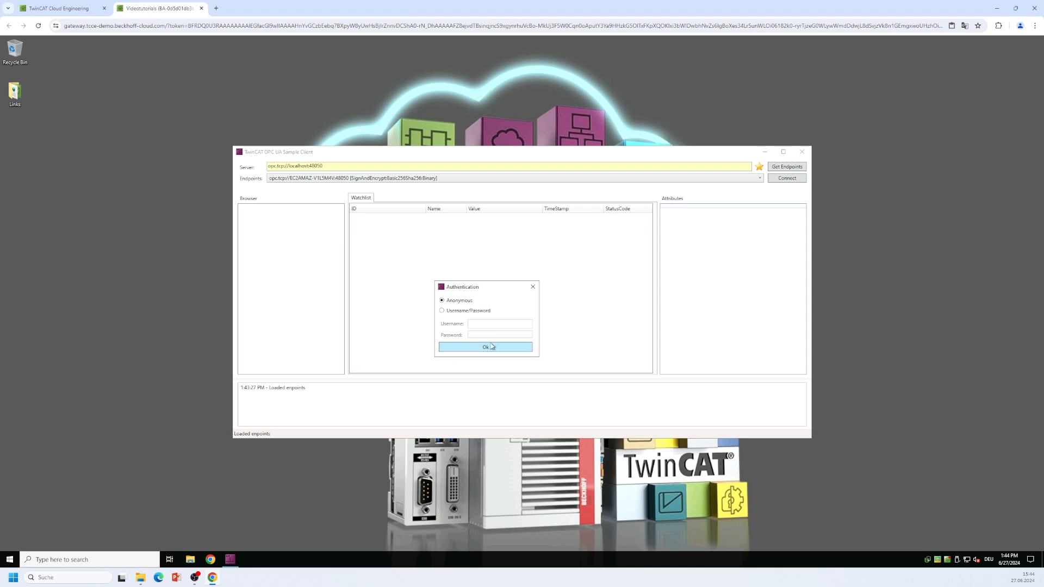
click(485, 347)
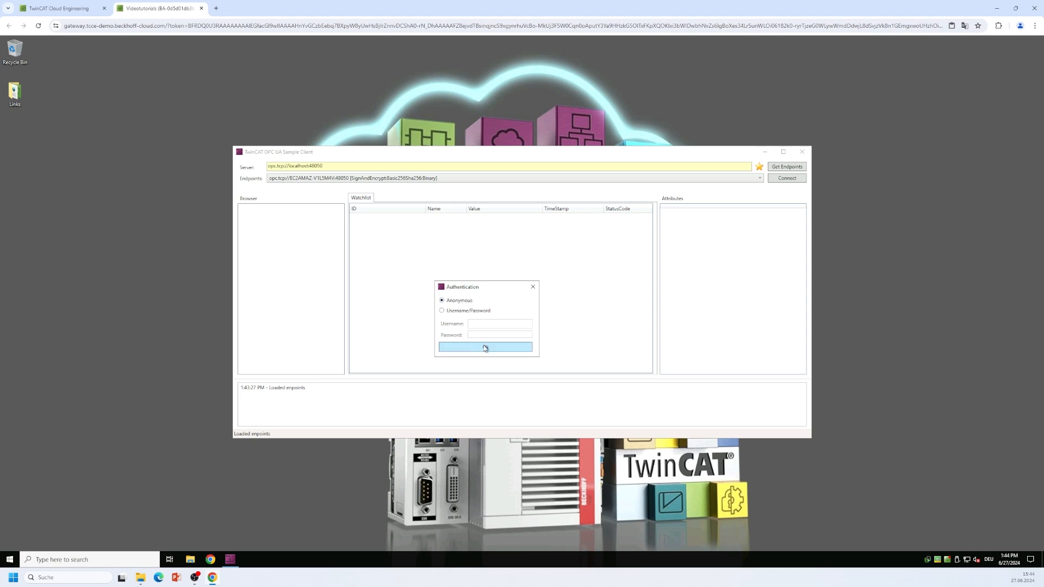
click(485, 347)
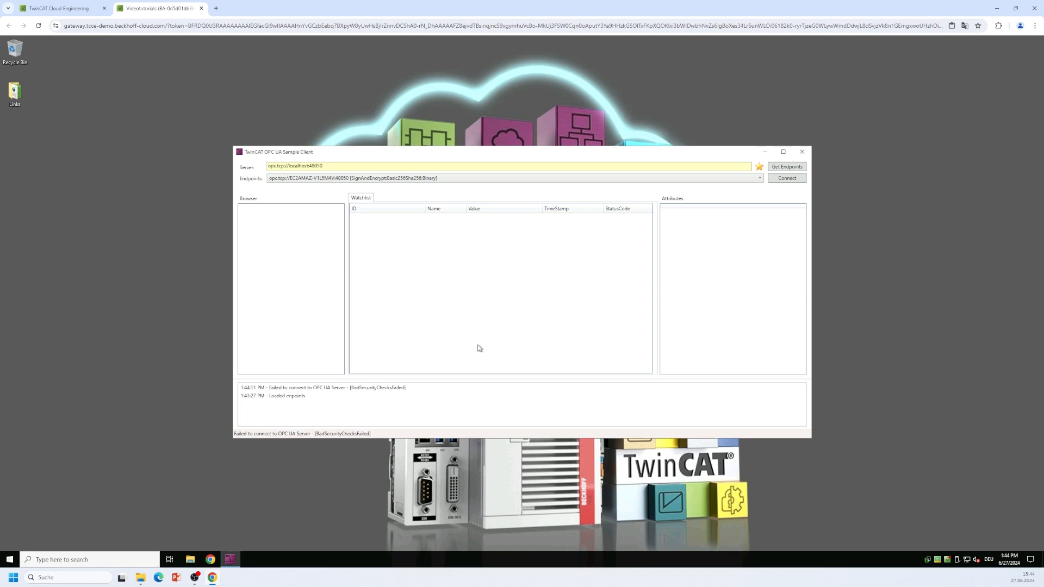
click(304, 387)
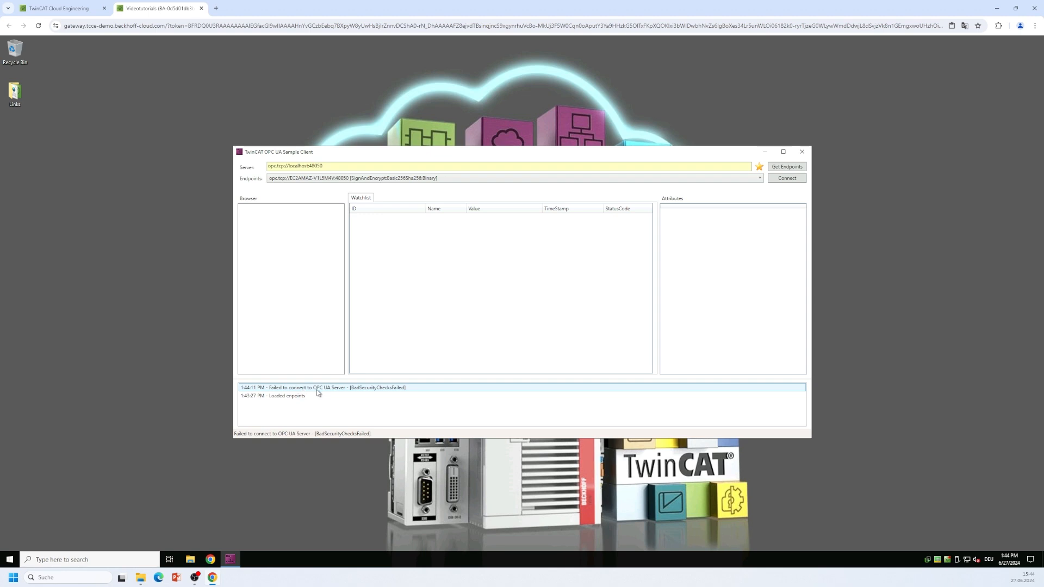
mouse_move(392, 392)
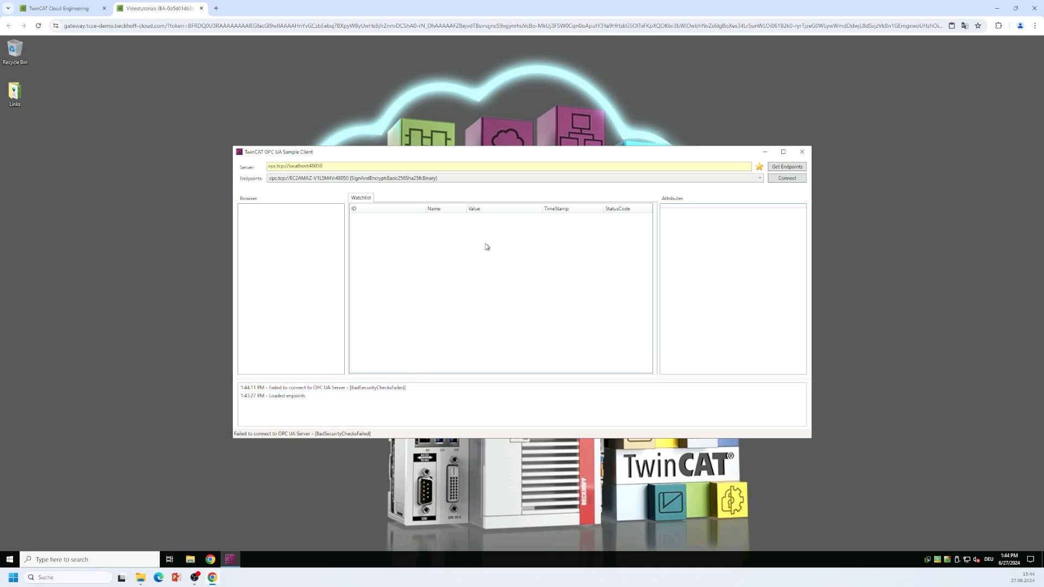
mouse_move(792, 417)
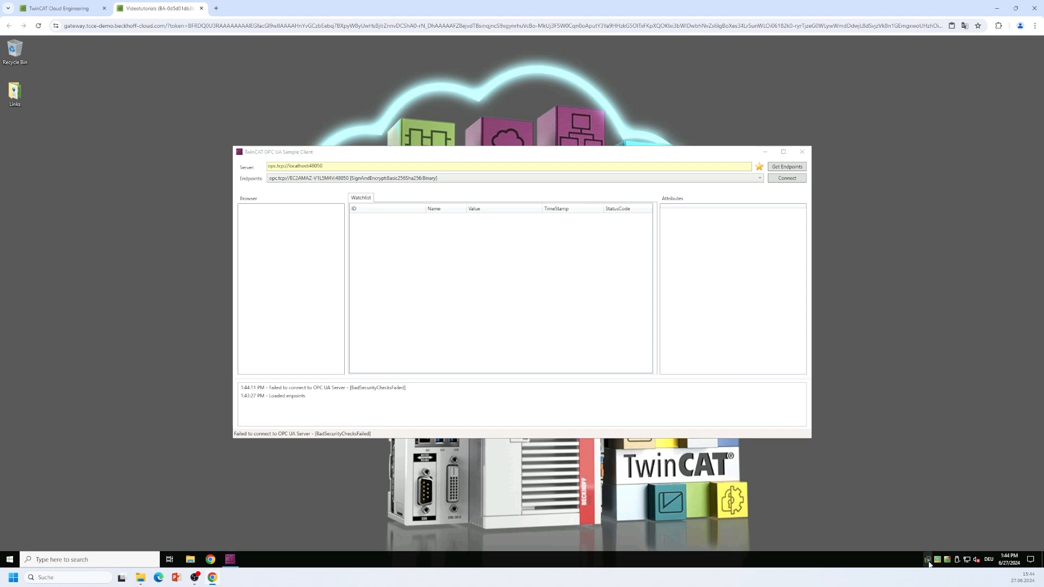
mouse_move(941, 547)
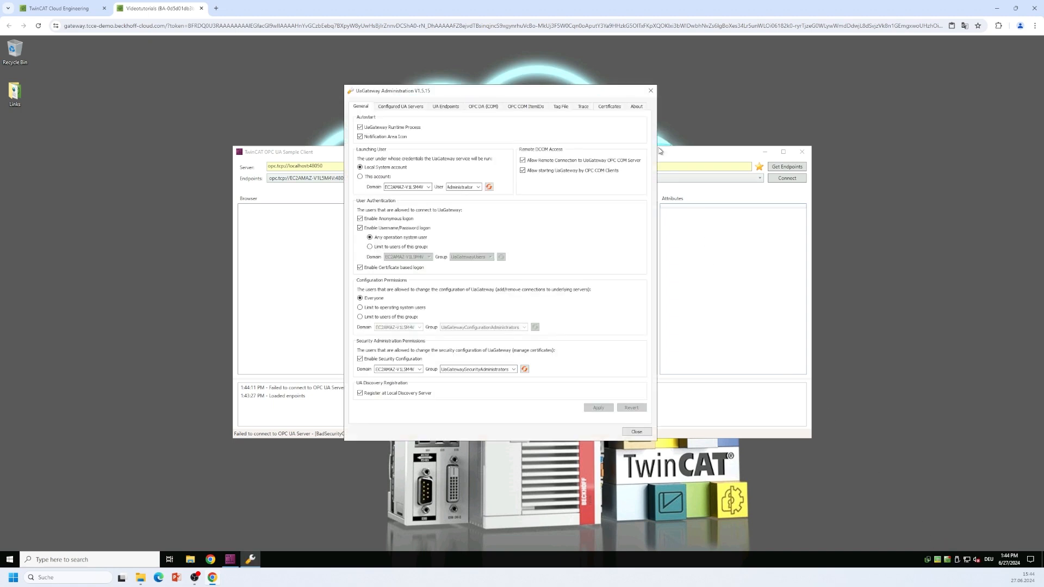
mouse_move(607, 115)
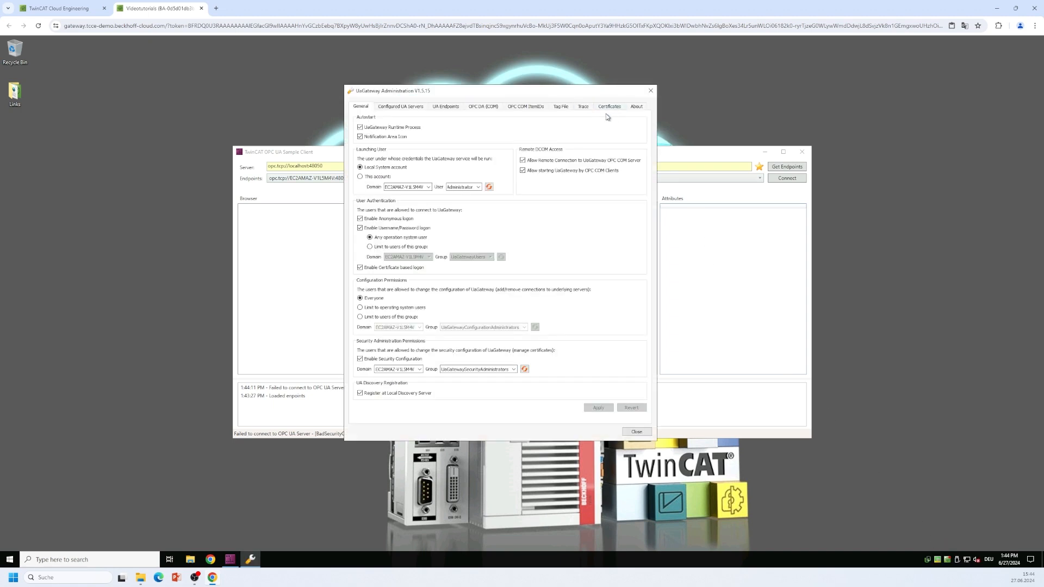
- Trust the Untrusted OpcUaSampleClient certificate in the Certificates list
click(609, 106)
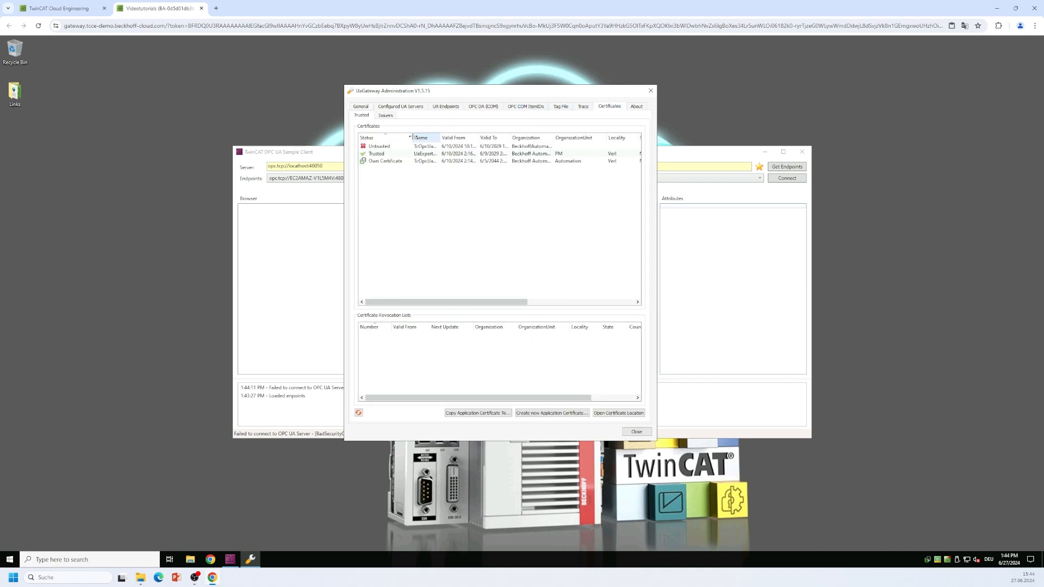
click(420, 145)
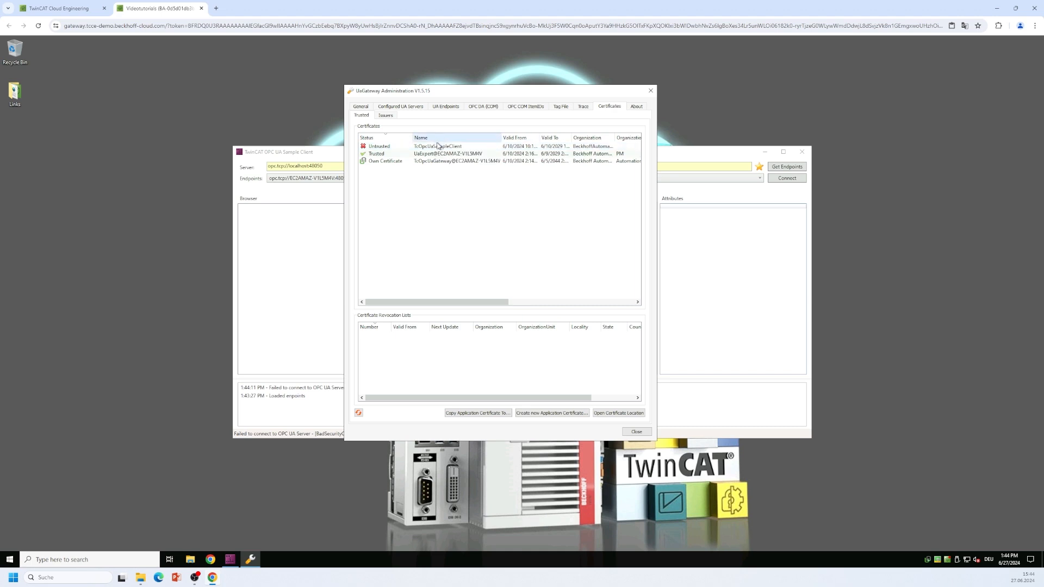
click(459, 146)
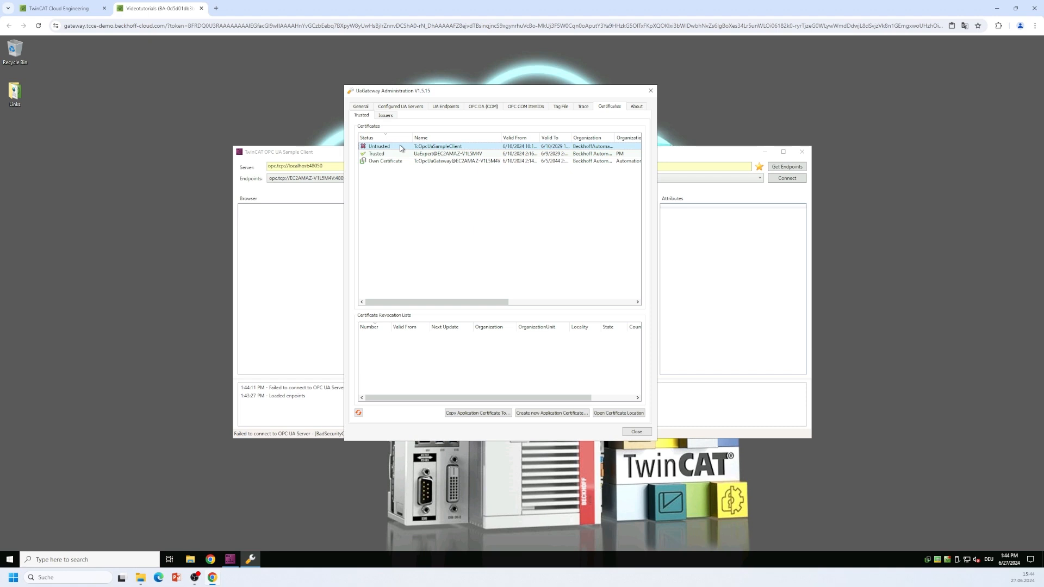
right_click(404, 146)
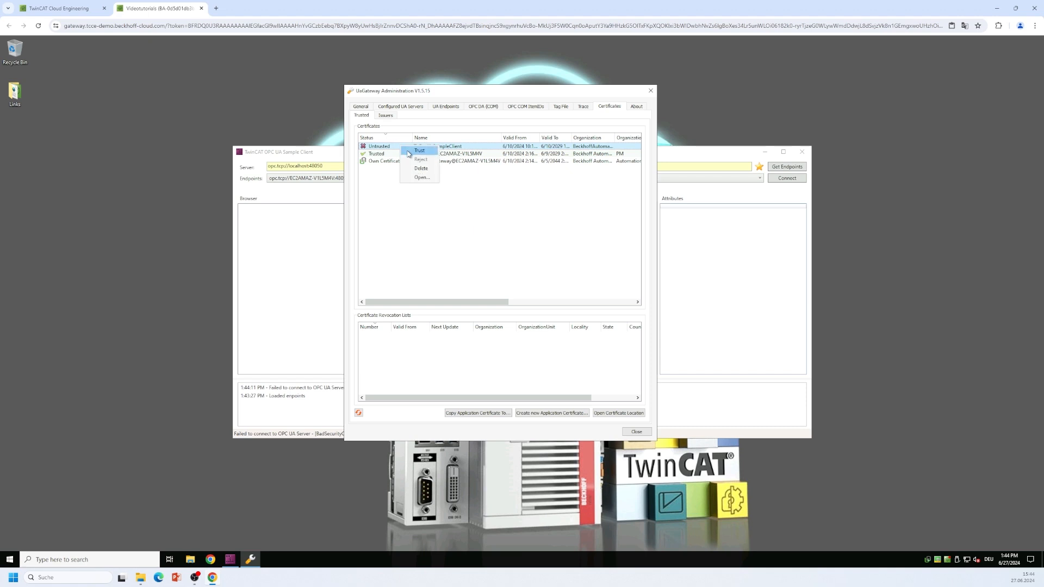
click(421, 147)
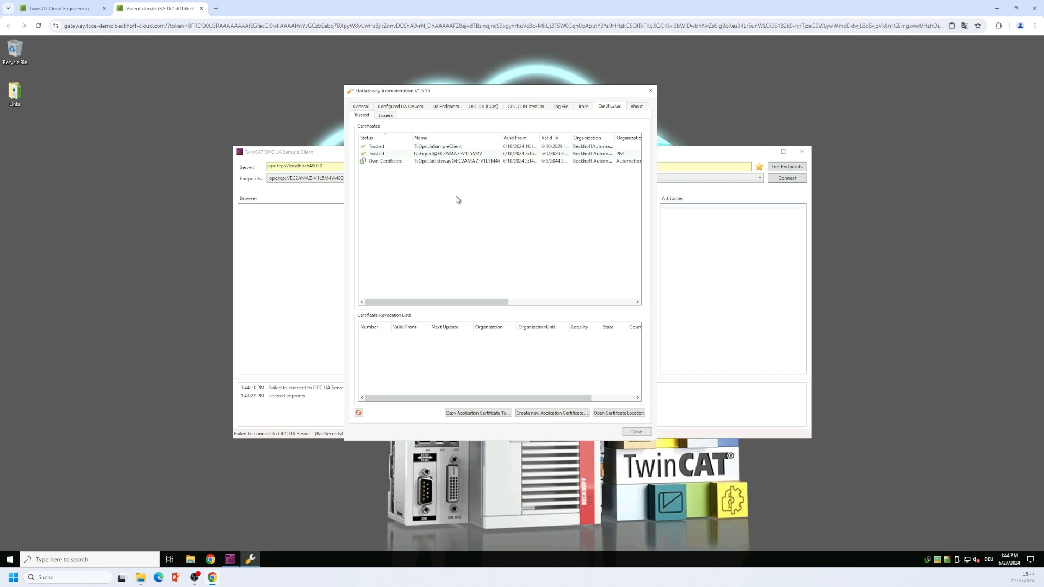
mouse_move(457, 199)
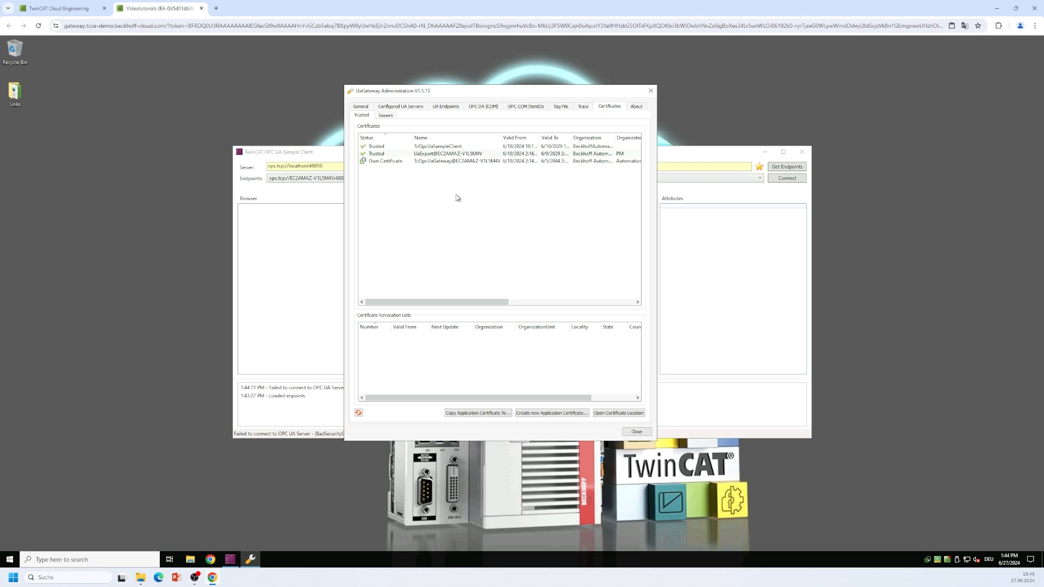
mouse_move(594, 355)
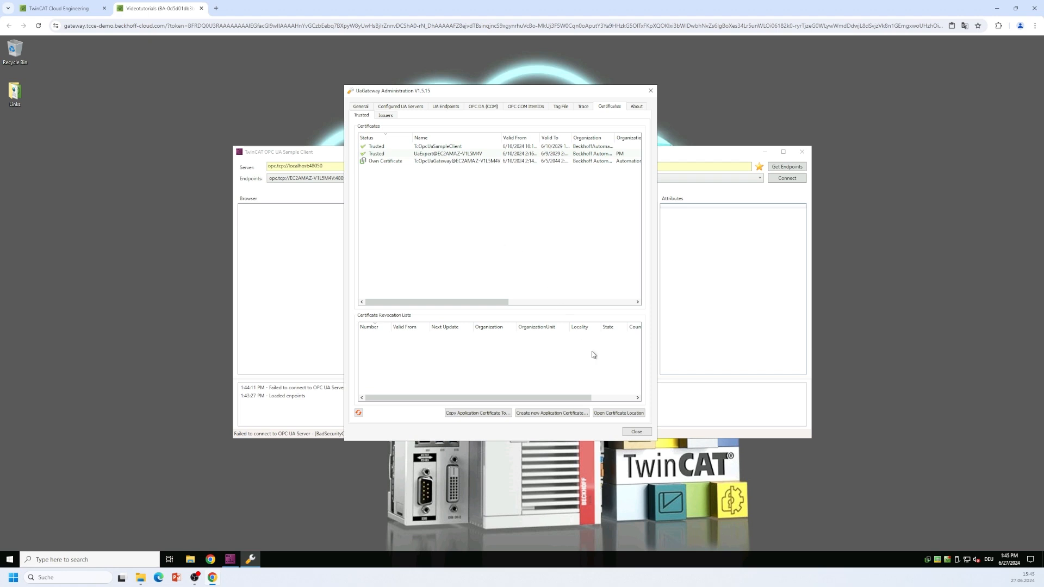
- Close the gateway administration and connect anonymously to the SignAndEncrypt endpoint
click(637, 431)
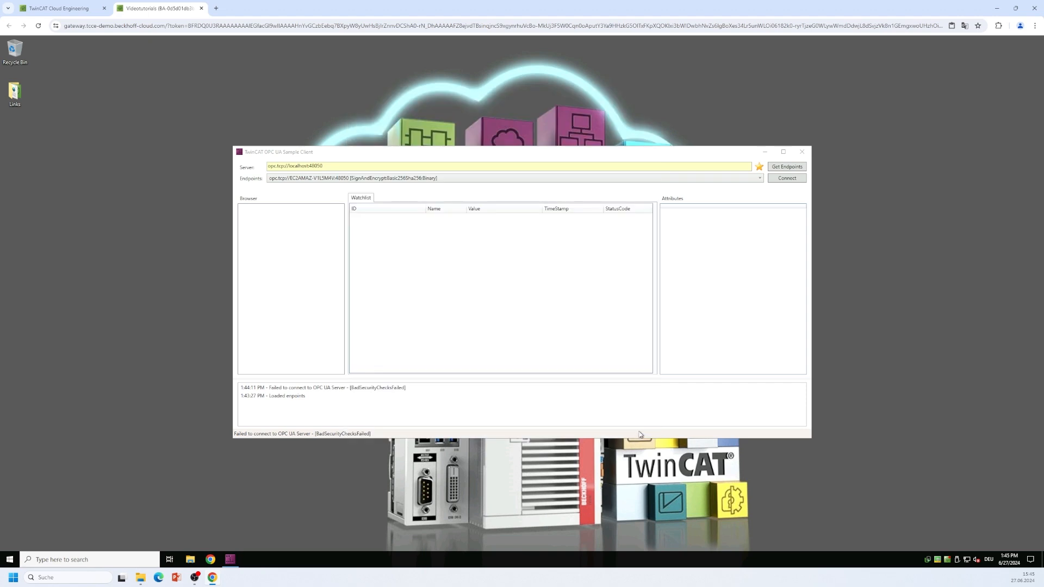
mouse_move(750, 238)
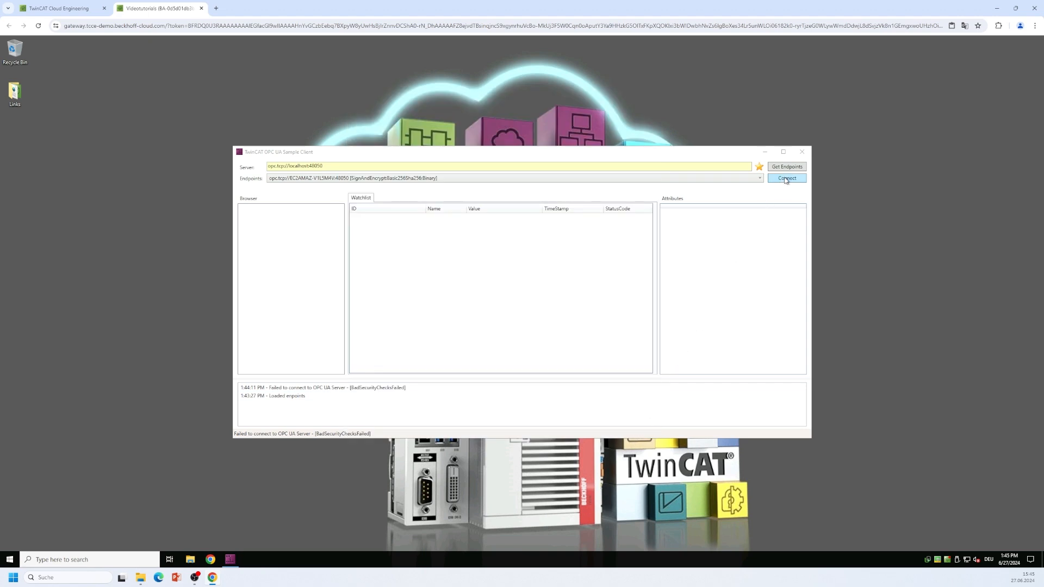
click(787, 178)
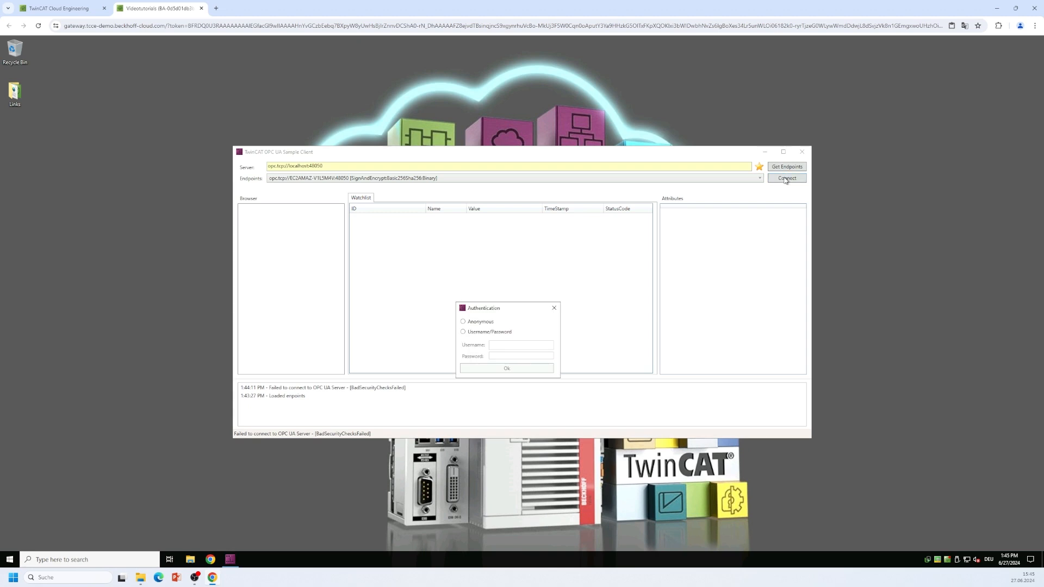
click(463, 320)
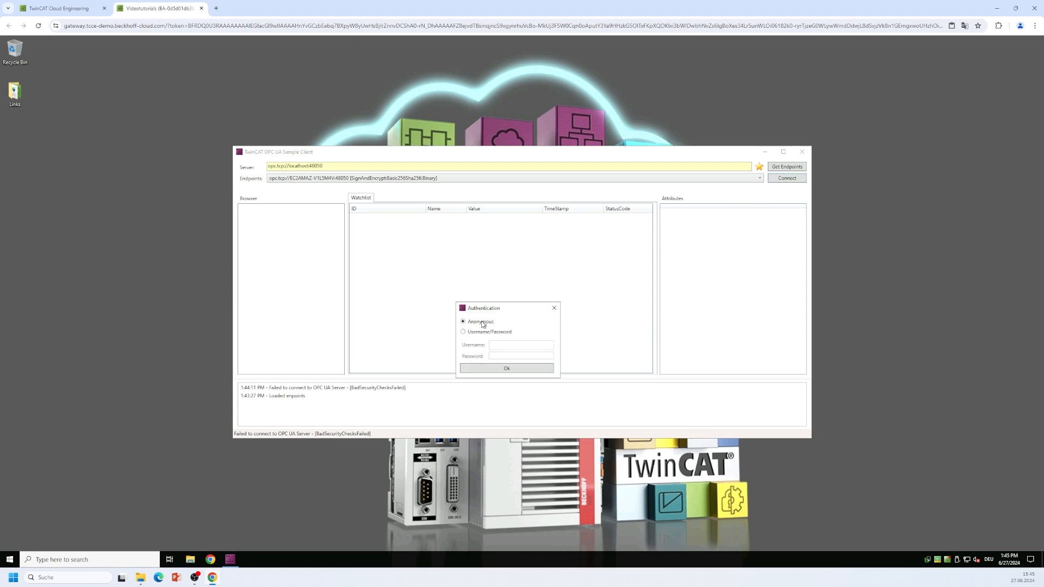
click(507, 367)
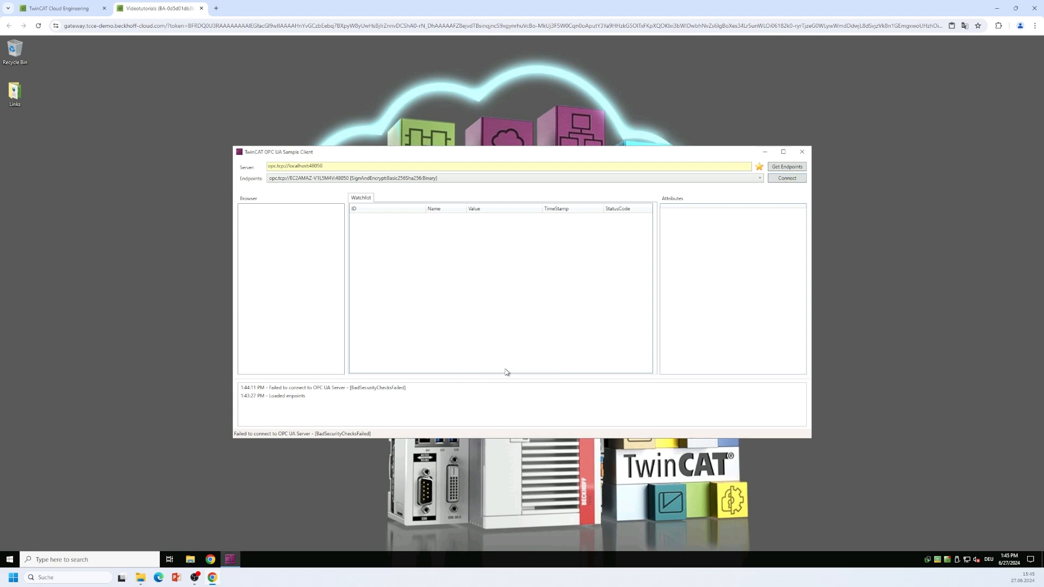
click(787, 179)
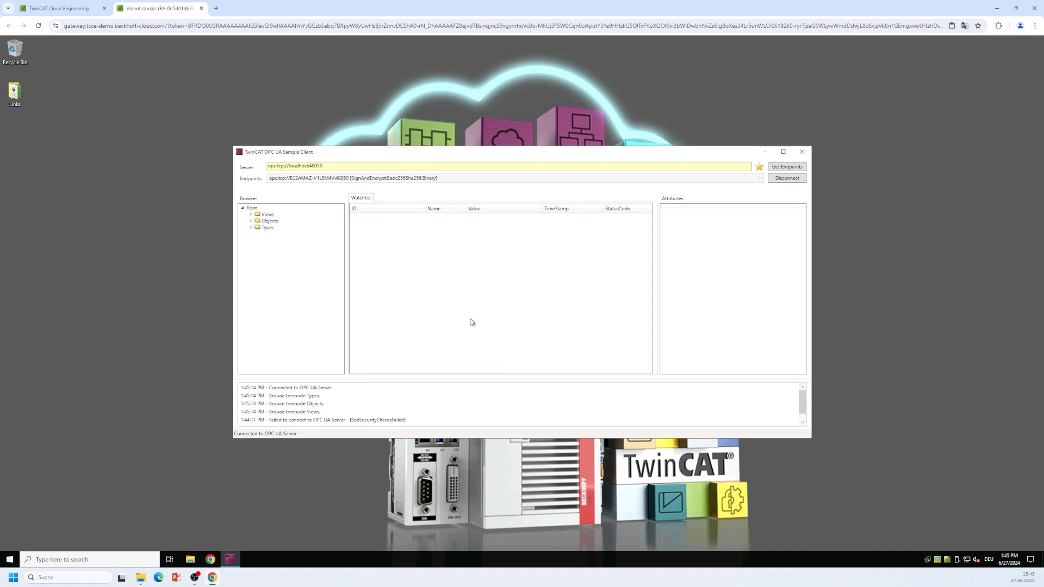
mouse_move(269, 216)
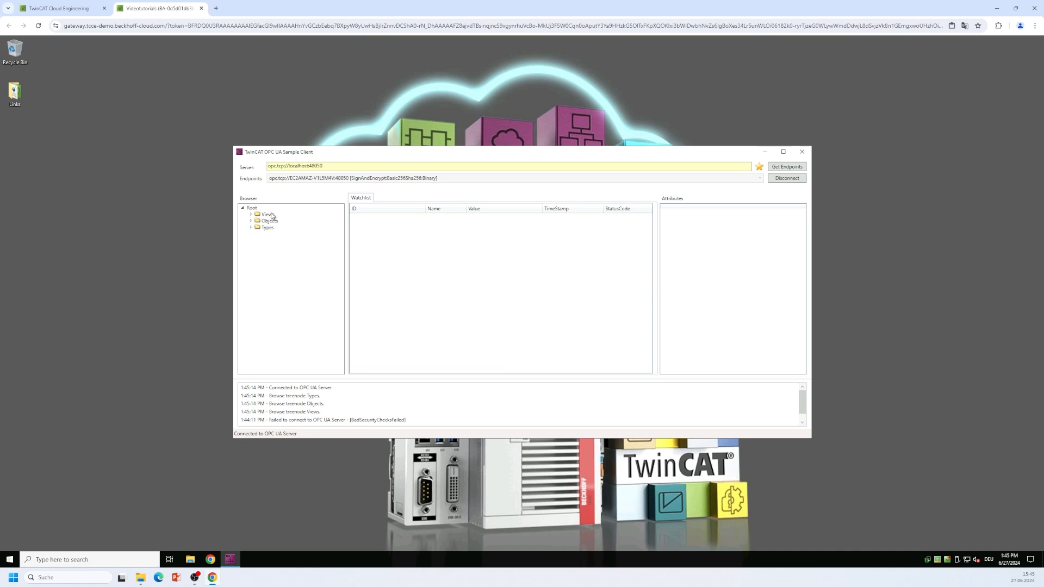
- Expand Objects > TcOpcUaServer > PLC1 > MAIN, add nCounter to the watch list, and close the client
click(250, 221)
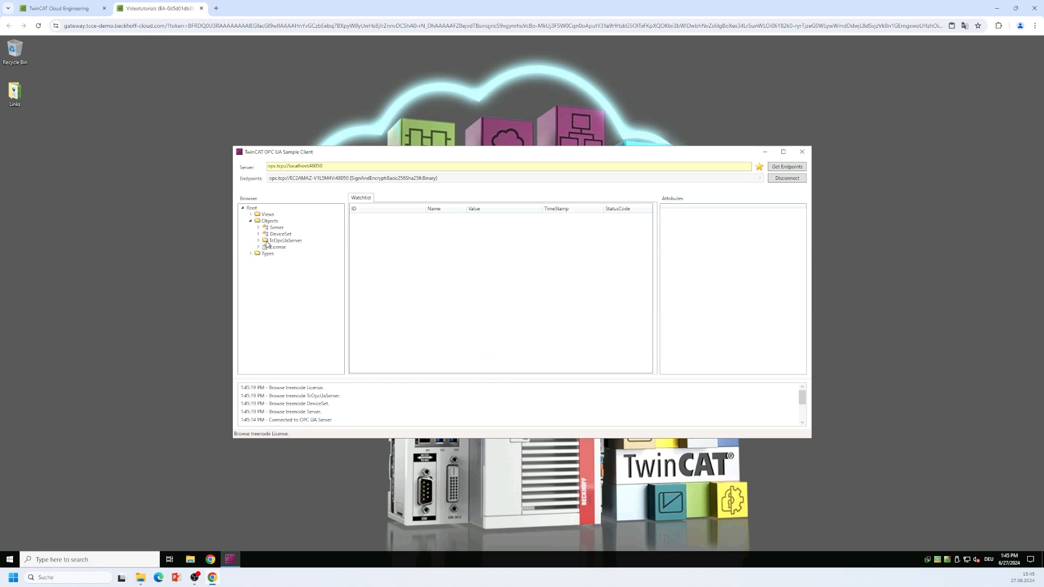
click(257, 241)
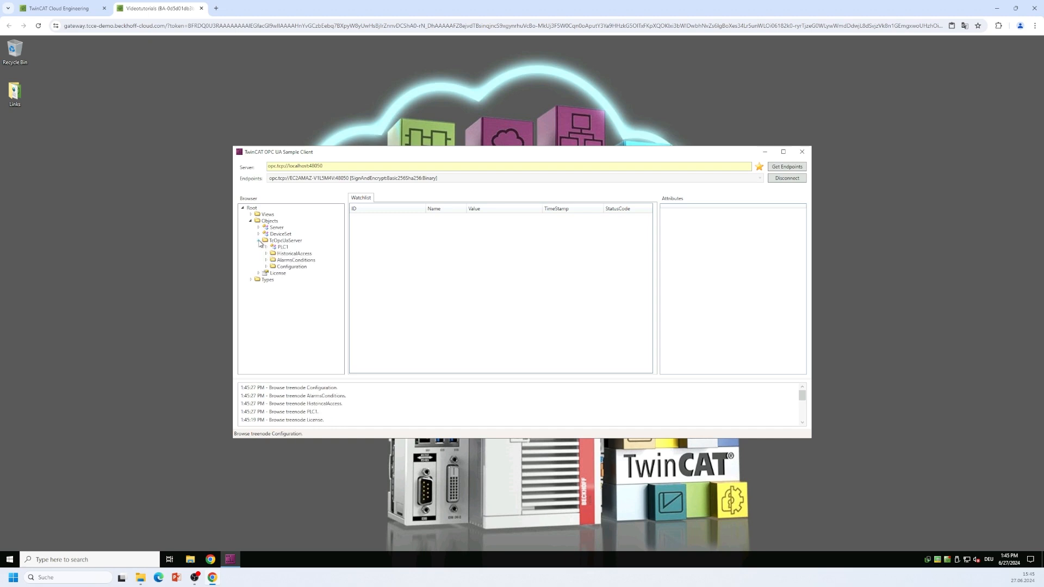
click(267, 246)
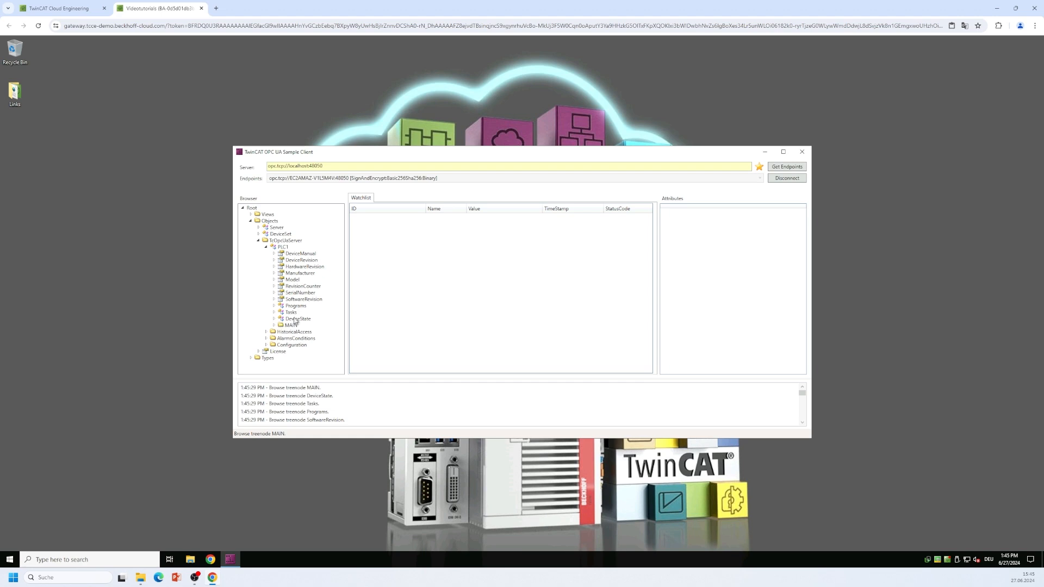
click(271, 325)
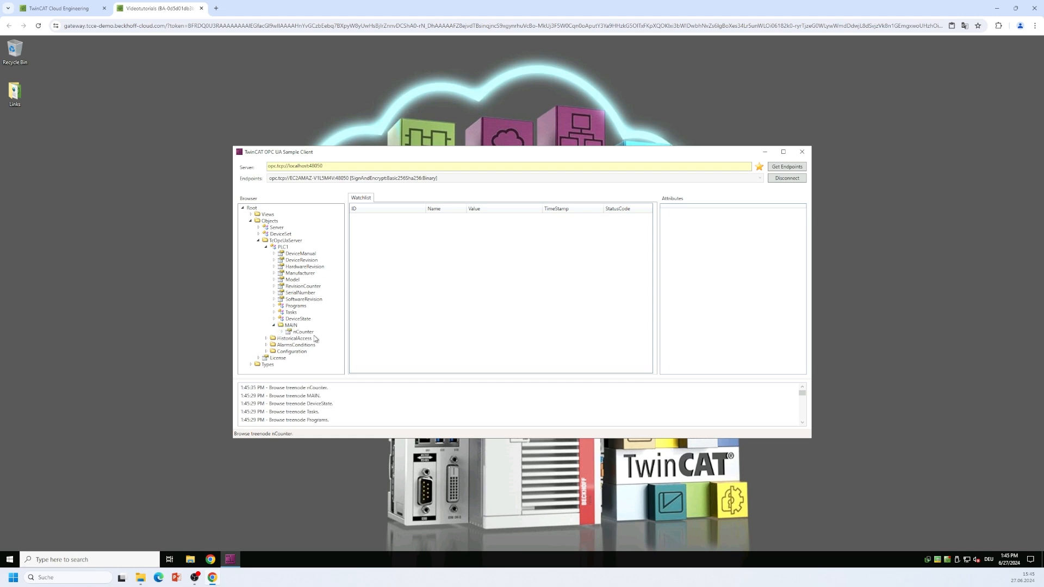
click(303, 331)
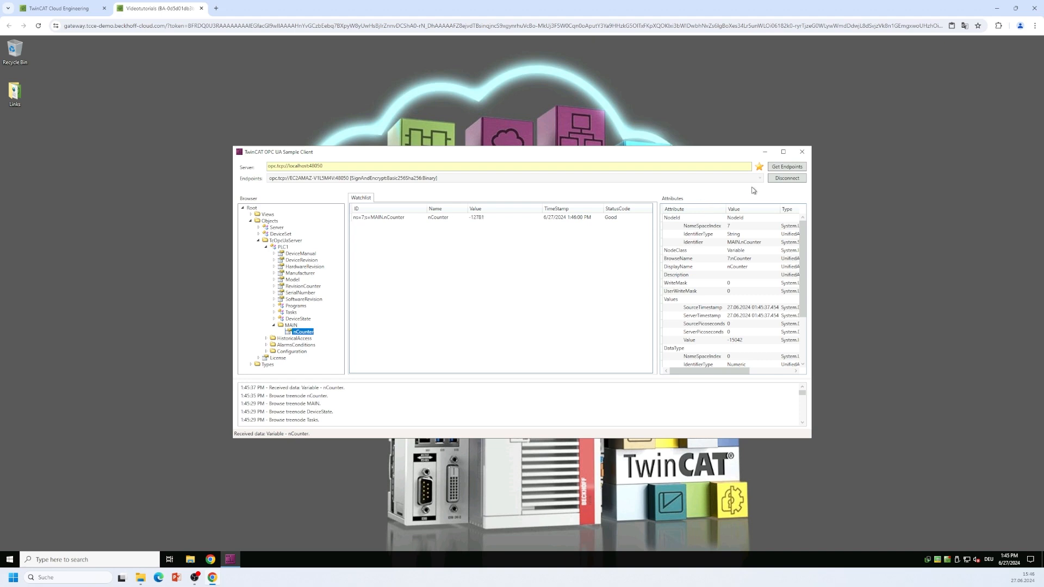
click(787, 179)
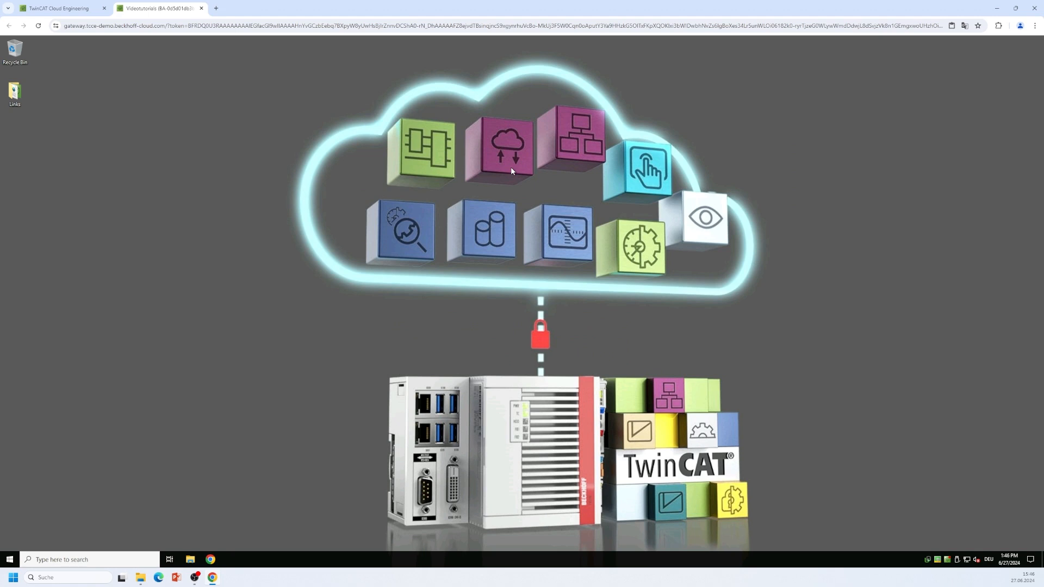
mouse_move(270, 337)
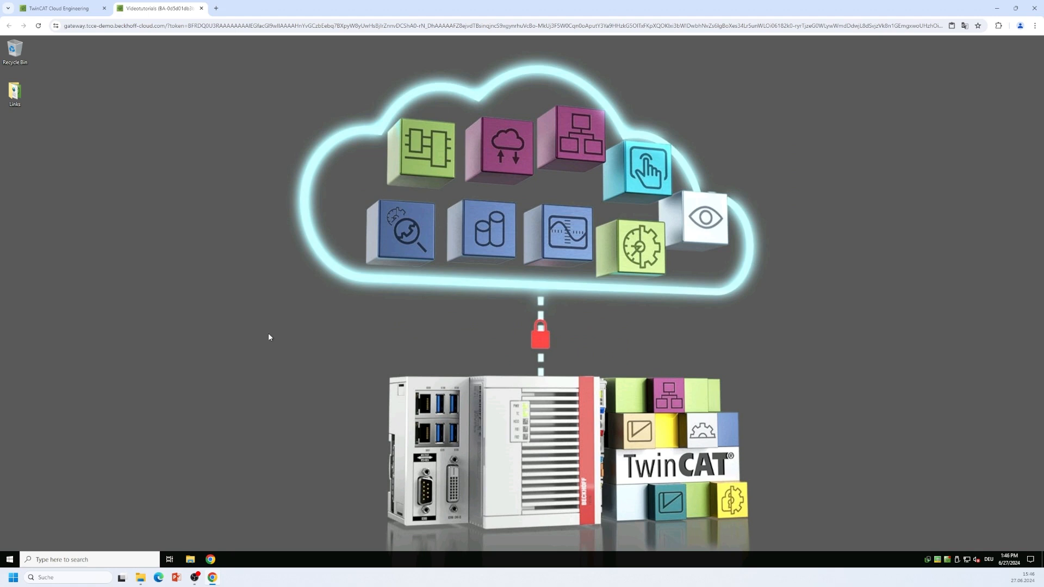
mouse_move(100, 465)
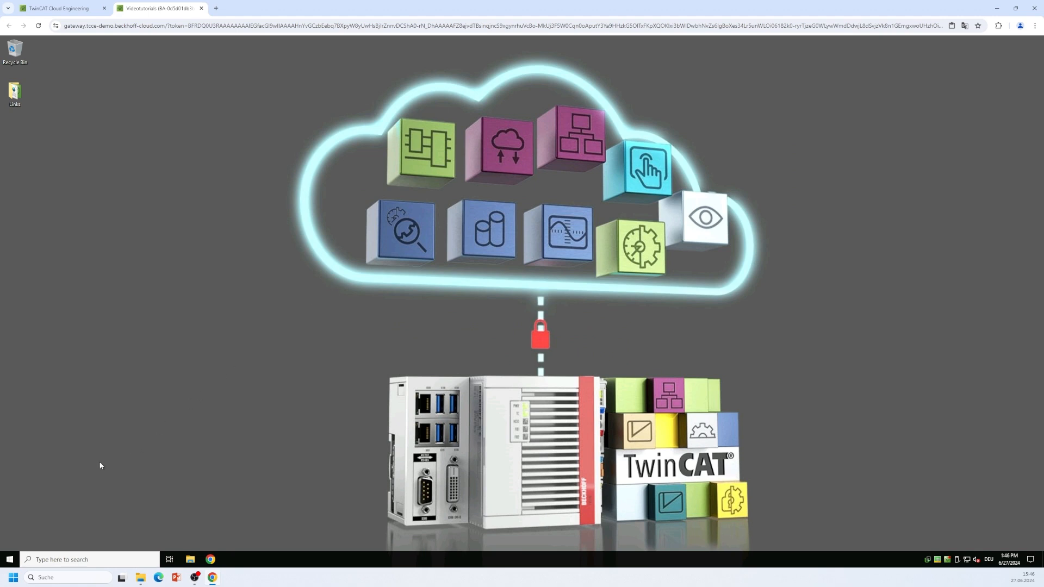
- Start MatrikonOPC Explorer from the MatrikonOPC program group
click(9, 559)
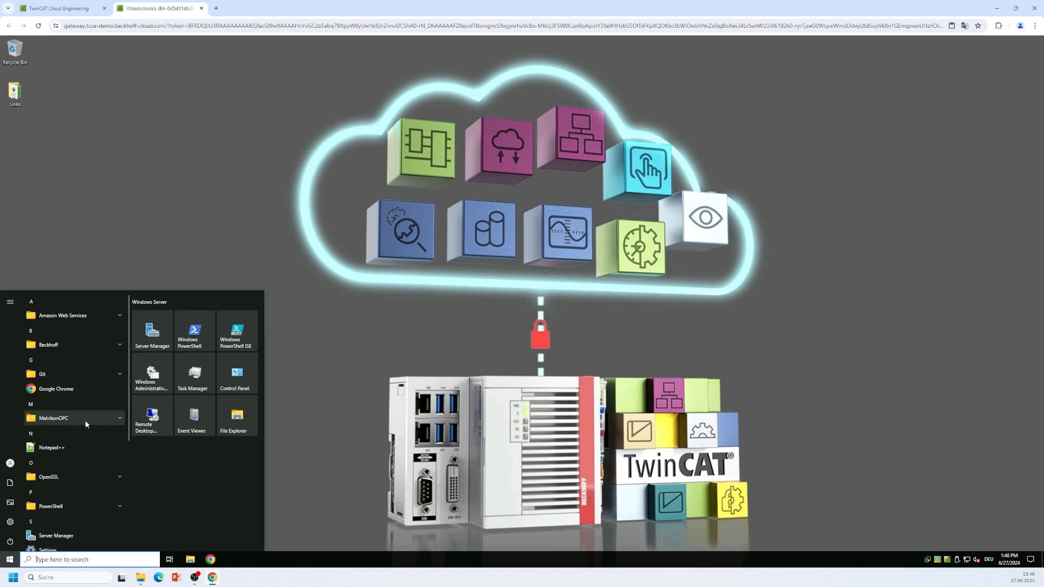
click(53, 418)
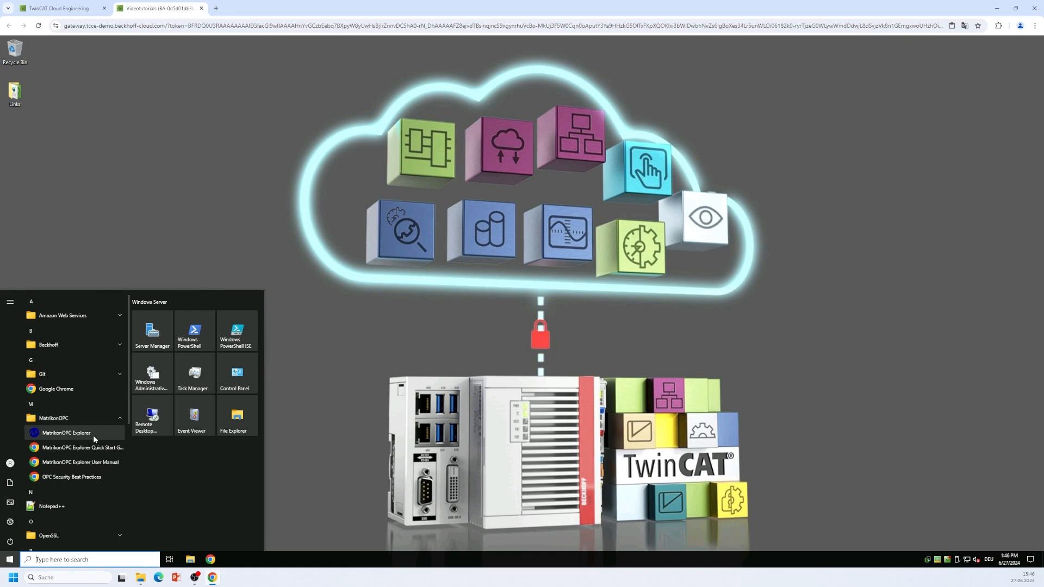
click(65, 432)
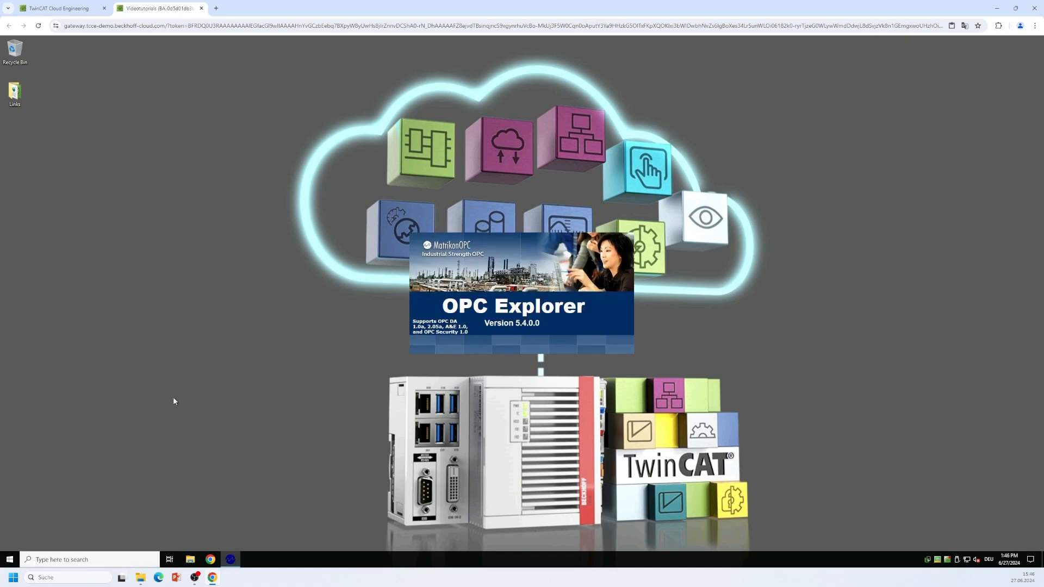
mouse_move(176, 399)
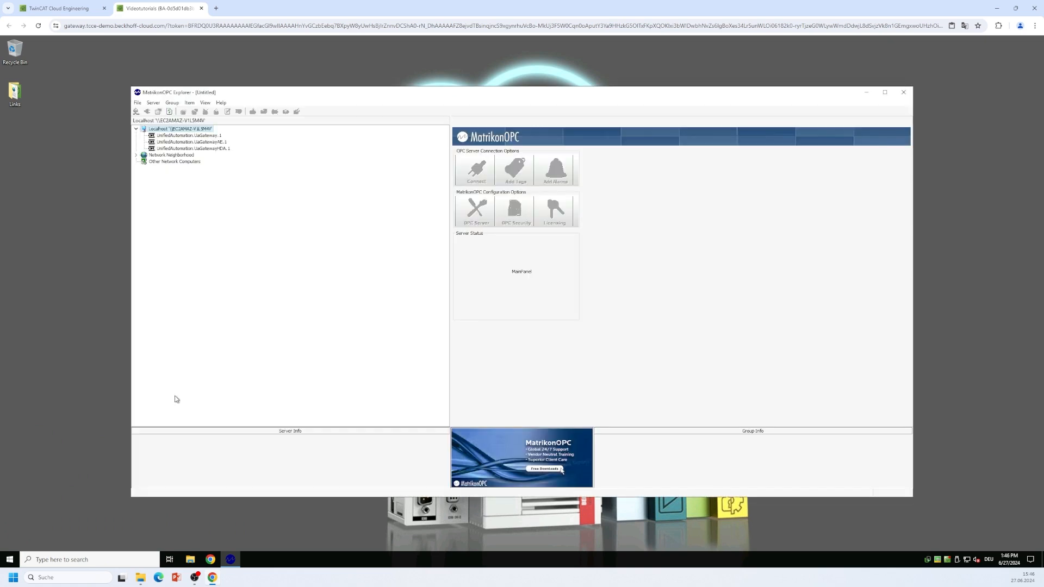
mouse_move(270, 206)
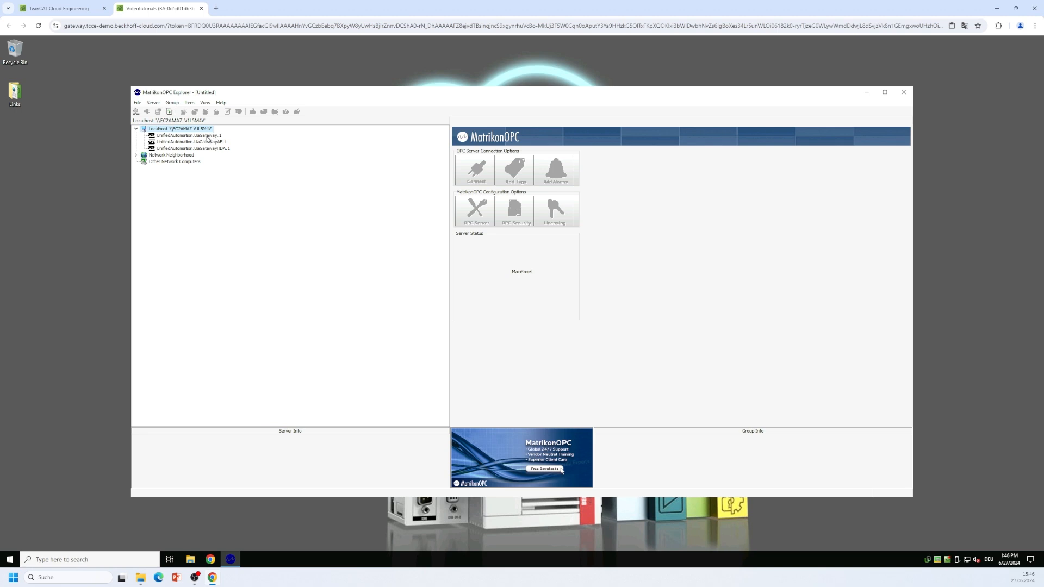
- Connect to UnifiedAutomation.UaGateway.1 under Localhost and start adding tags
click(189, 135)
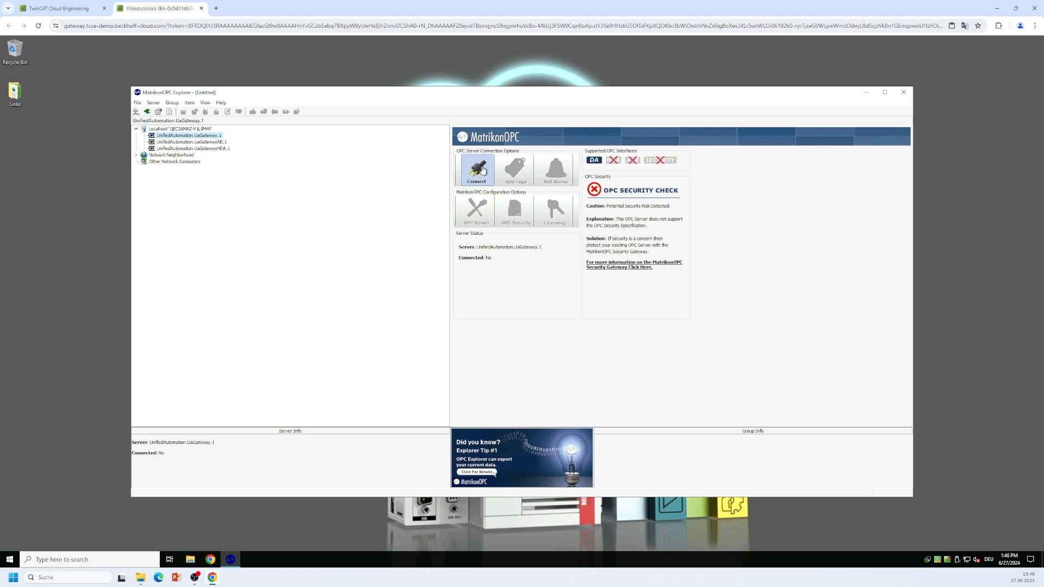
click(476, 169)
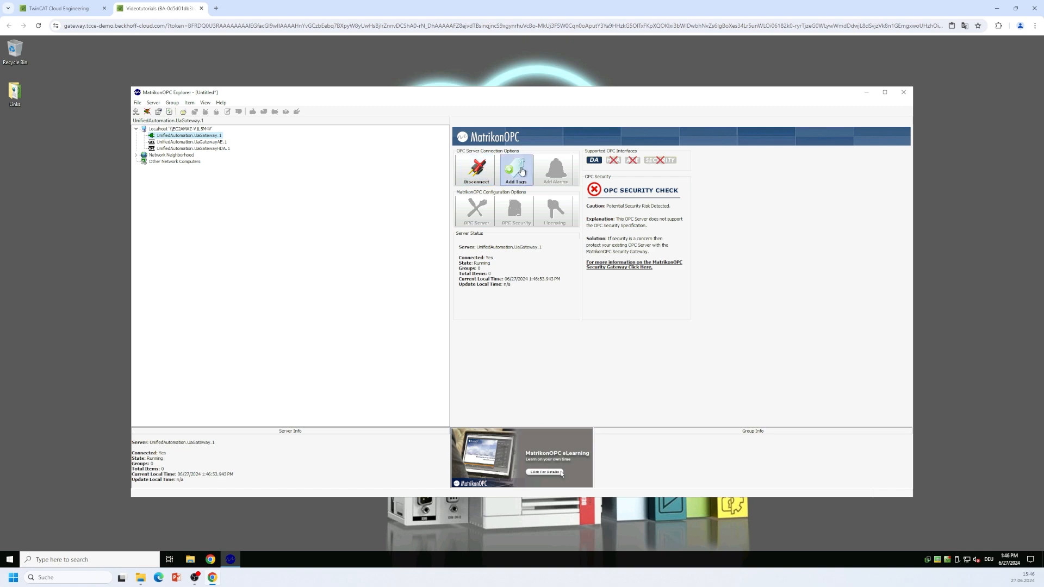
click(516, 169)
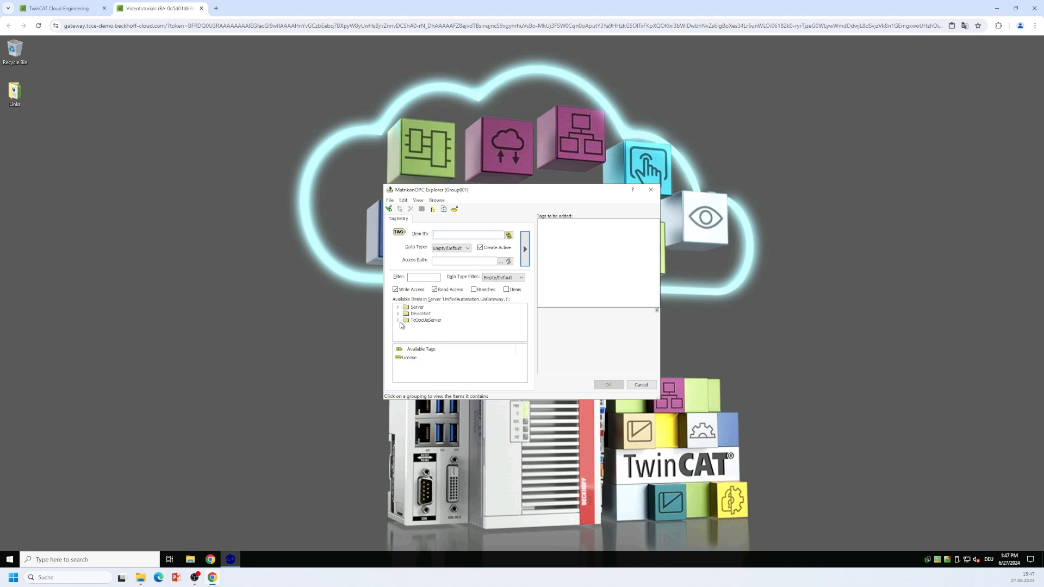
- Add the nCounter tag from TcOpcUaServer > PLC1 > MAIN so Group001 reads it live with Good quality
click(399, 320)
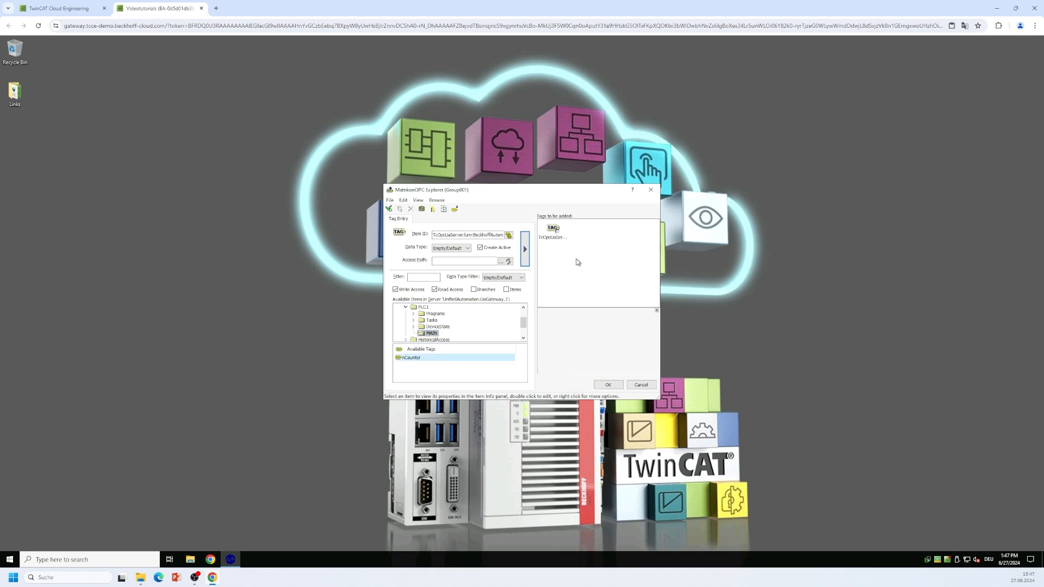
mouse_move(594, 328)
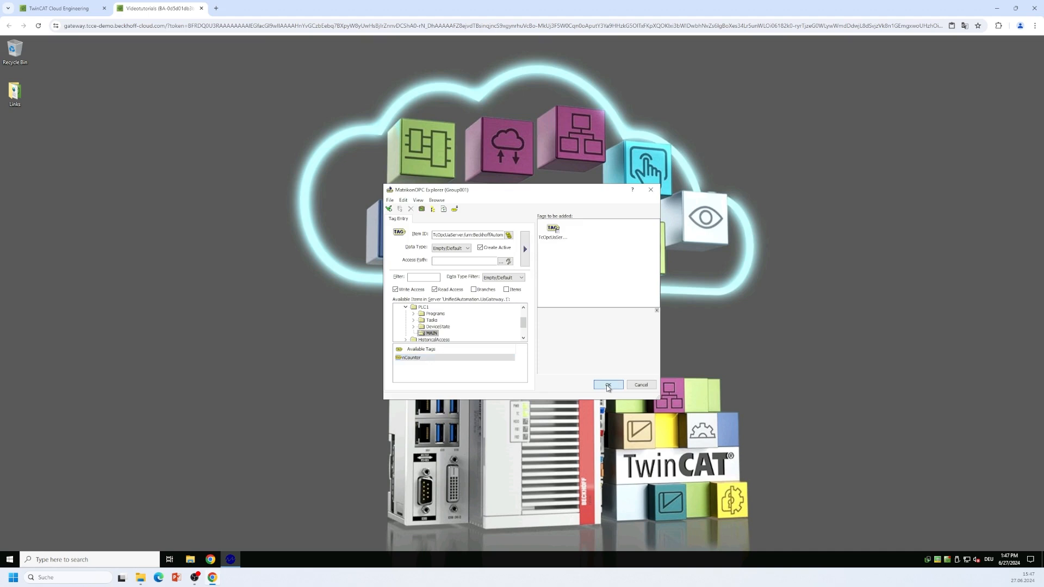
click(608, 385)
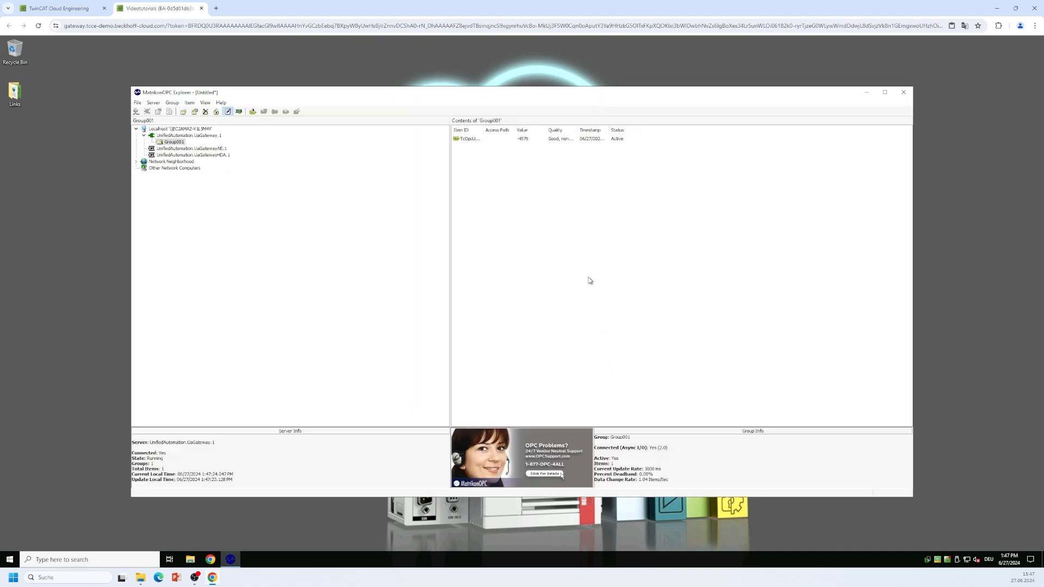